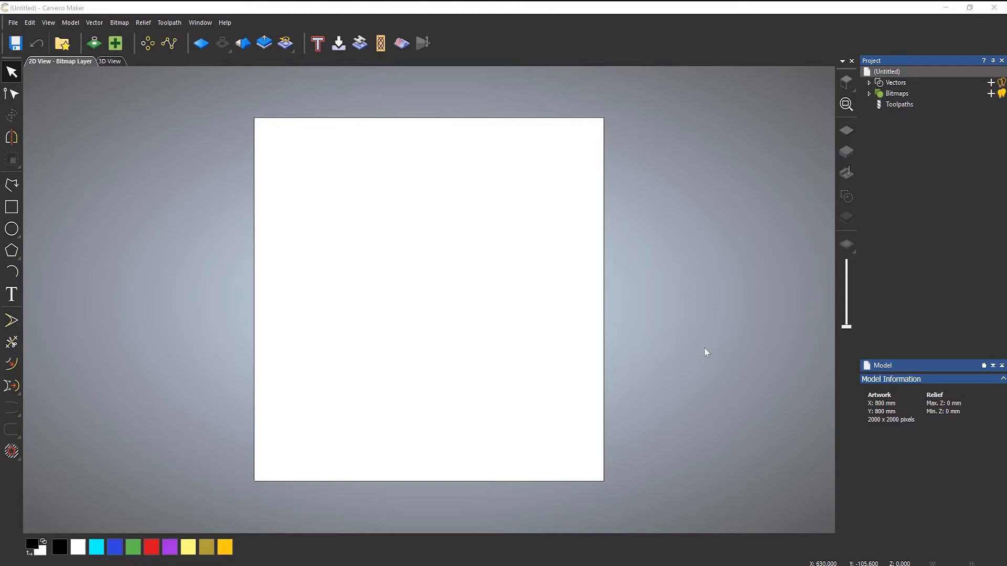
pyautogui.moveTo(694, 363)
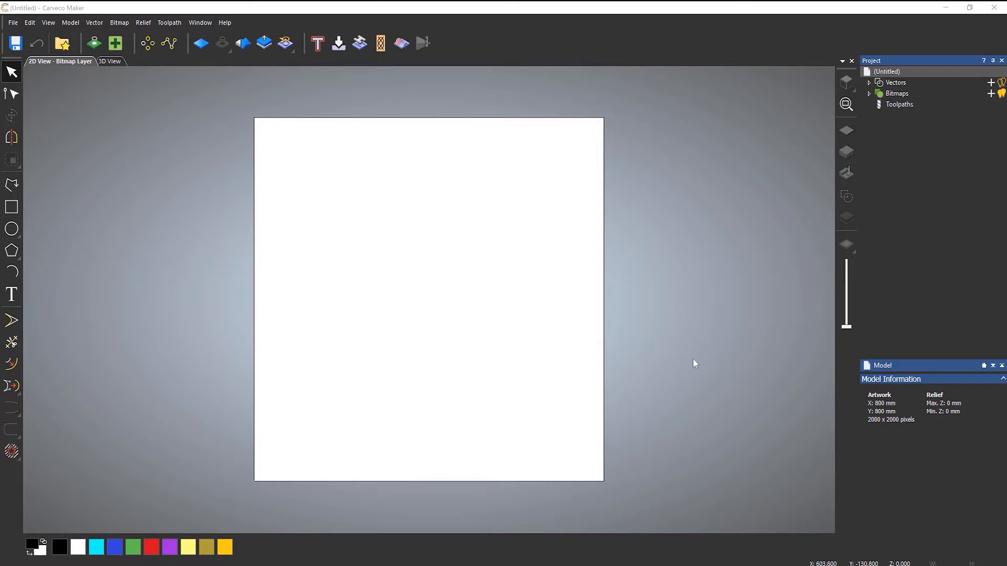
# Step: Start Vector > Import with the All Supported Files filter and select All Bed Sizes on the Desktop
pyautogui.click(94, 22)
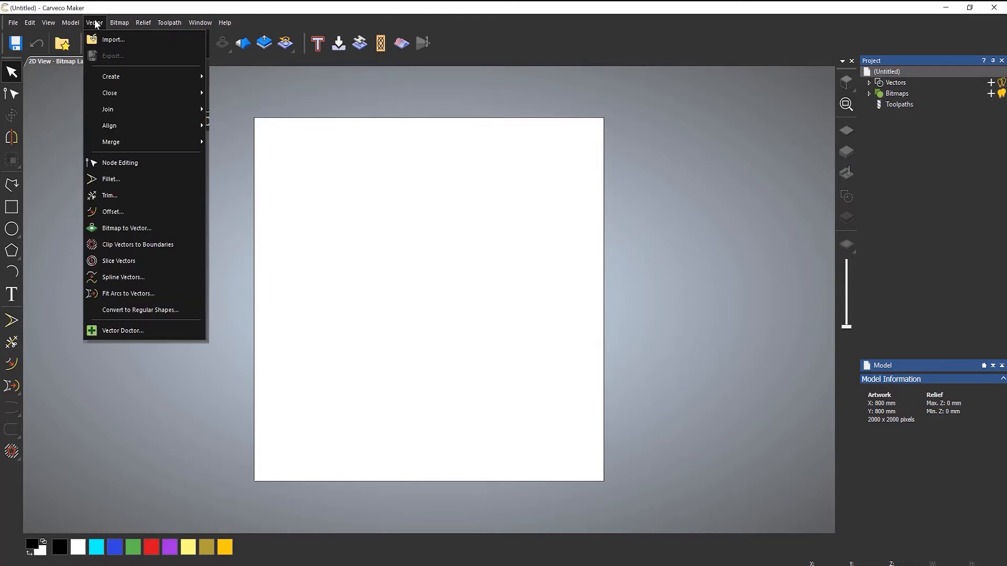
pyautogui.moveTo(113, 38)
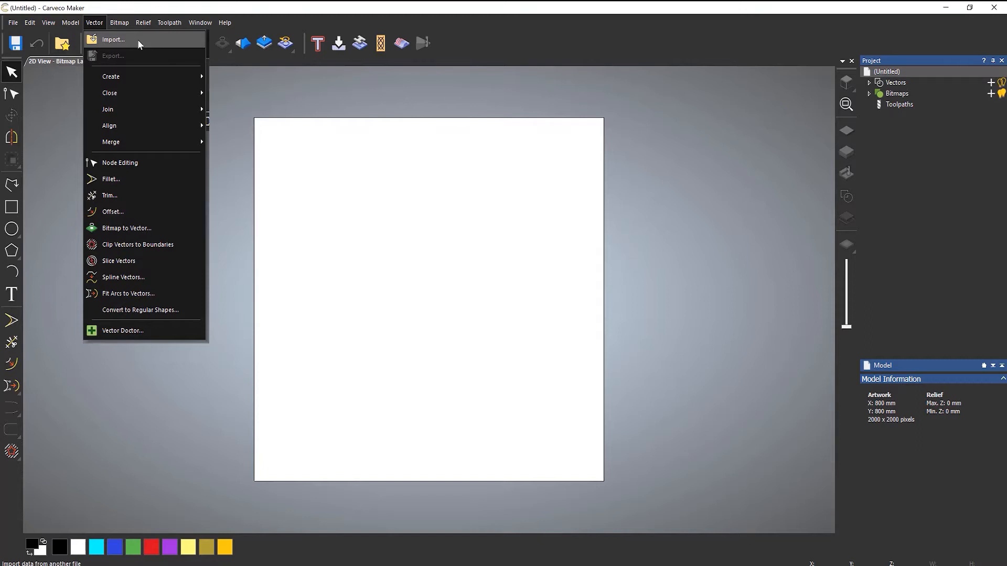
pyautogui.moveTo(153, 43)
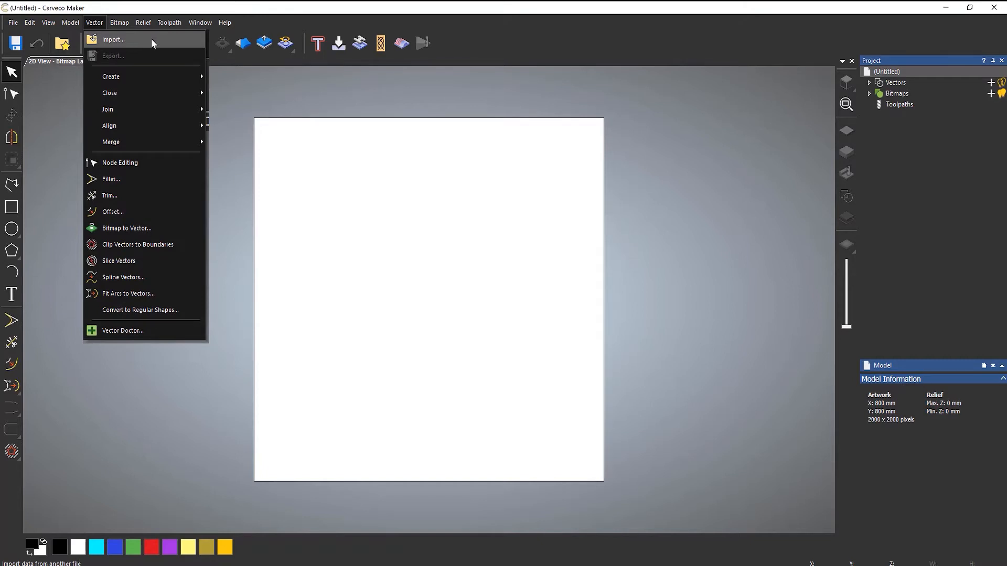
pyautogui.click(113, 39)
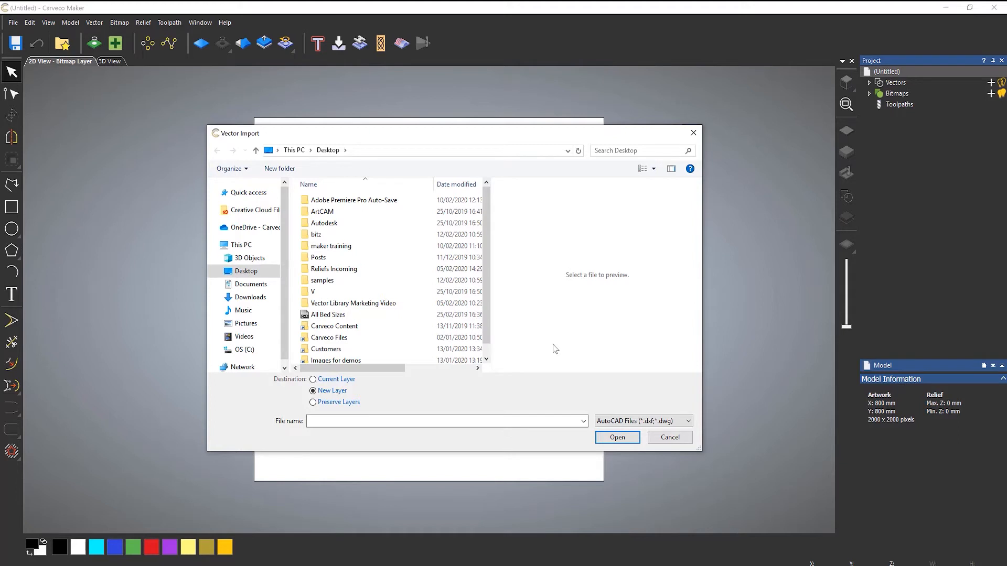
pyautogui.moveTo(653, 420)
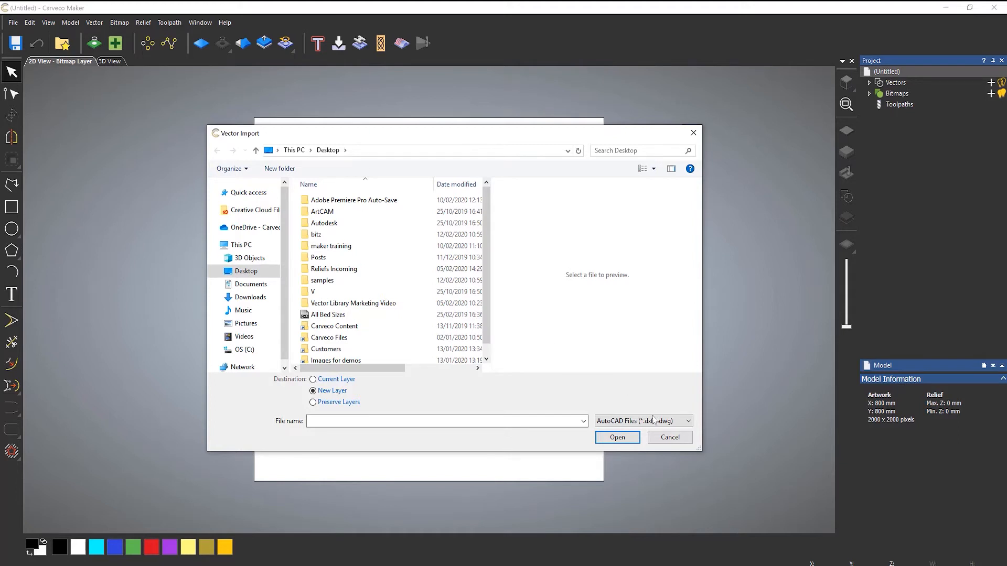
pyautogui.click(686, 421)
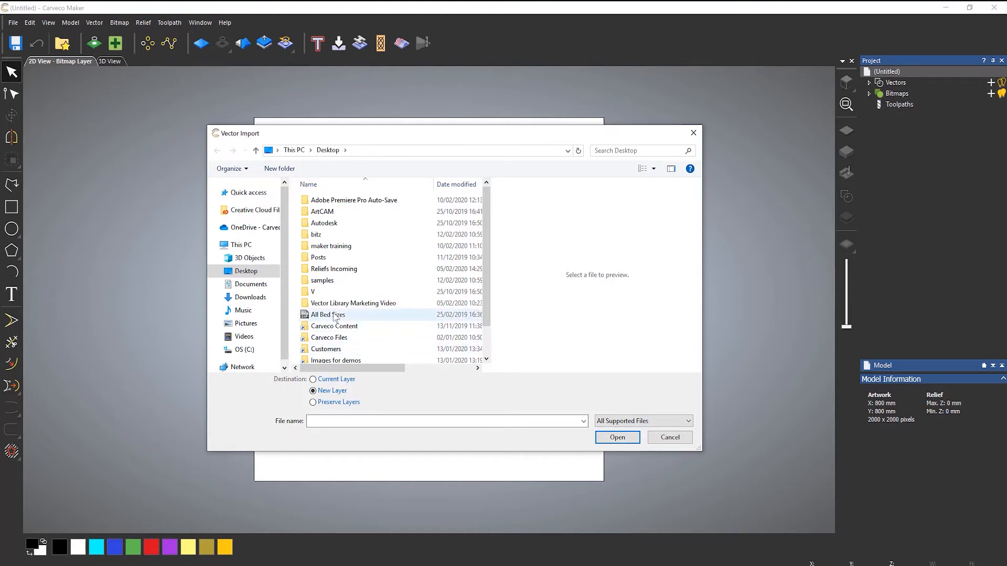
pyautogui.click(327, 314)
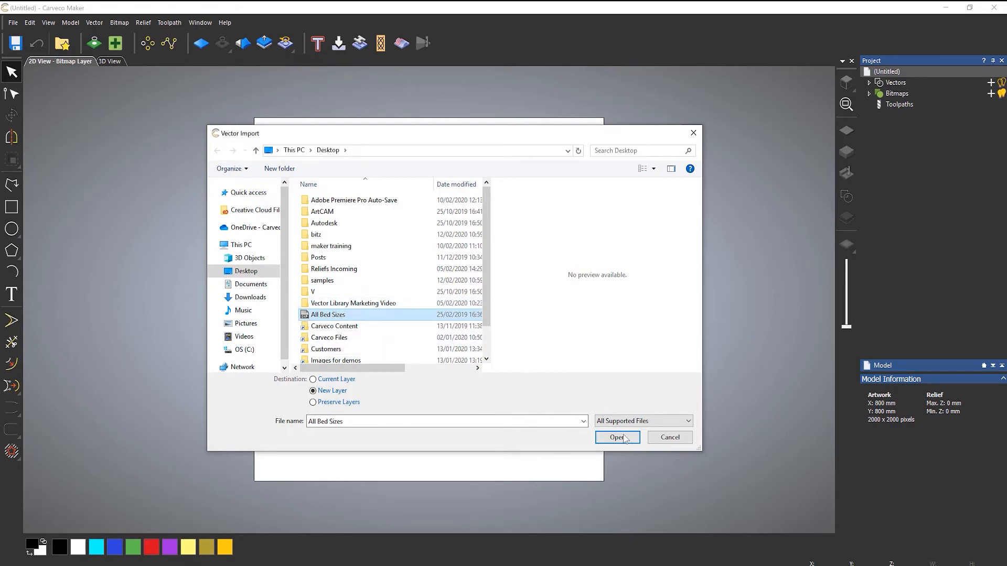
# Step: Open All Bed Sizes and review the summary: 15149.923 × 13659.216 mm, centred, mm, rejoin 0.01
pyautogui.click(615, 437)
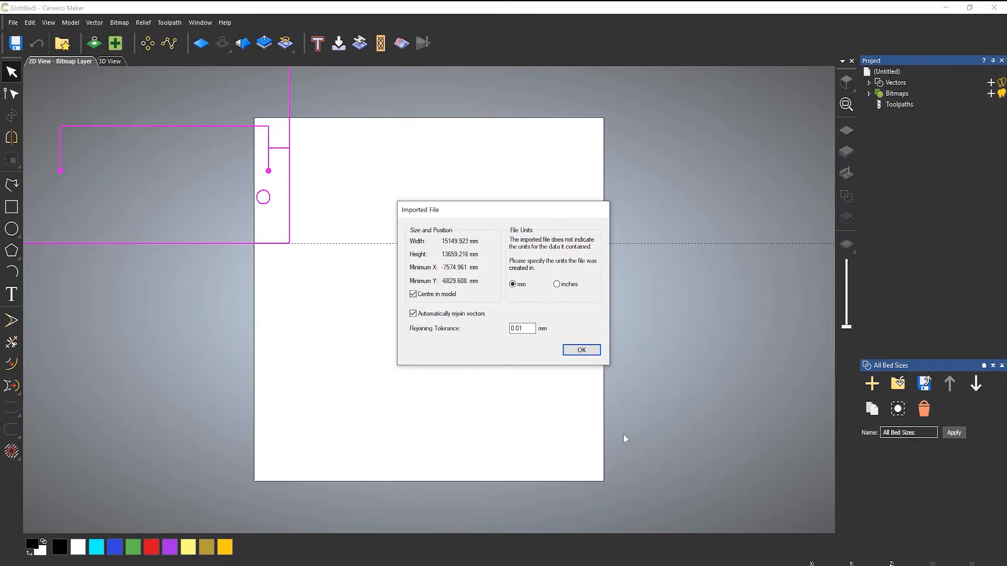
pyautogui.moveTo(431, 240)
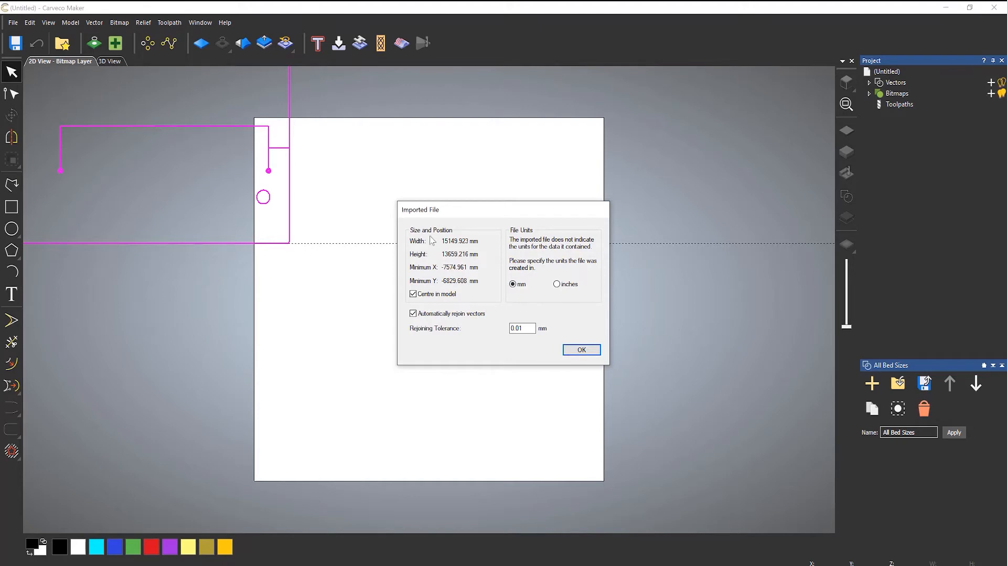
pyautogui.moveTo(419, 249)
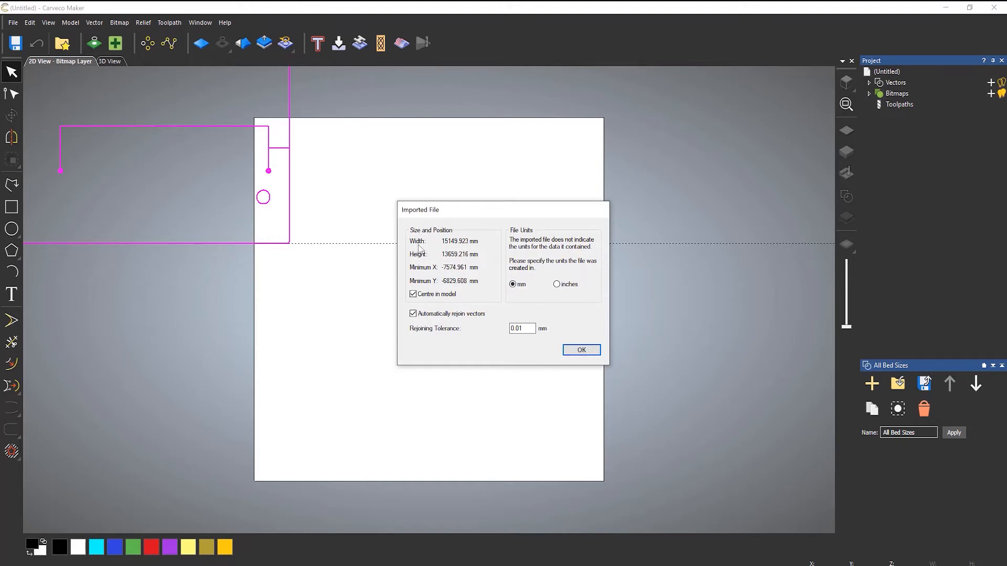
pyautogui.moveTo(438, 249)
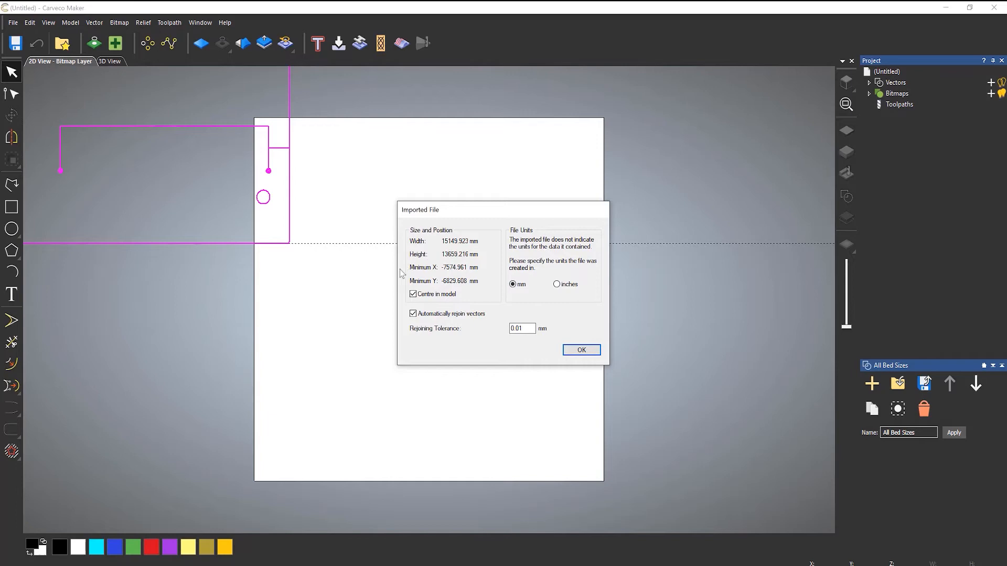
pyautogui.moveTo(490, 270)
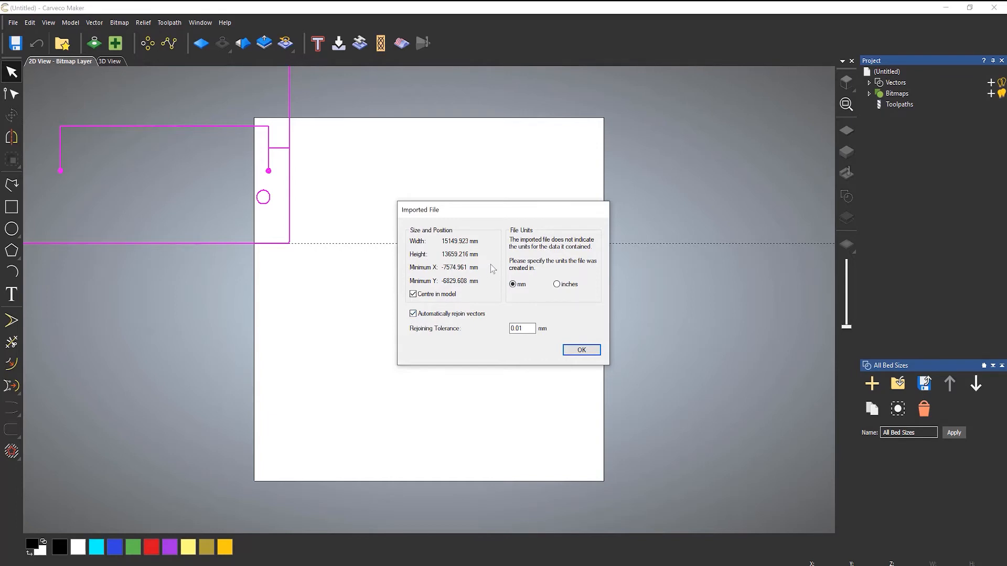
pyautogui.moveTo(508, 252)
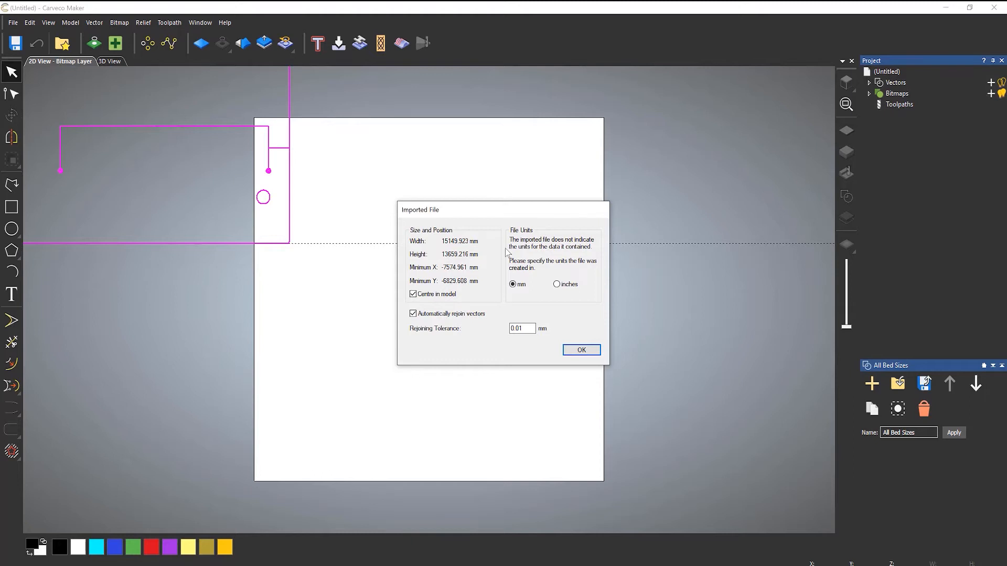
pyautogui.moveTo(472, 308)
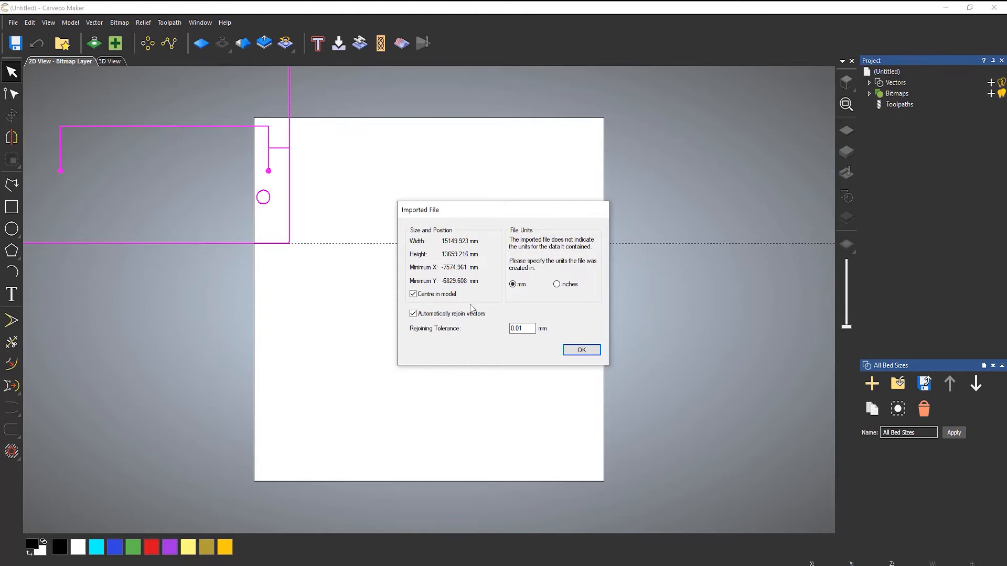
pyautogui.moveTo(459, 294)
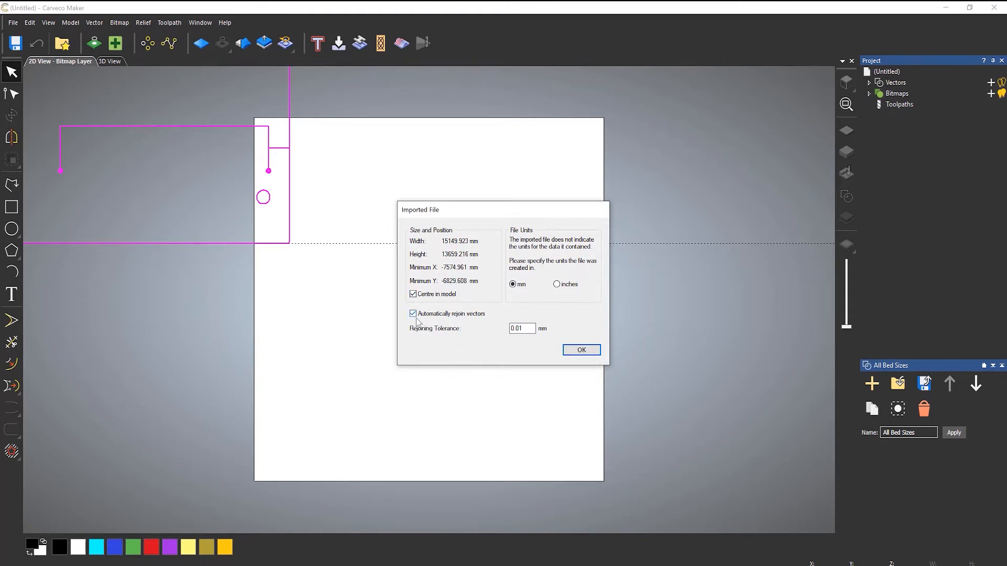
pyautogui.moveTo(450, 323)
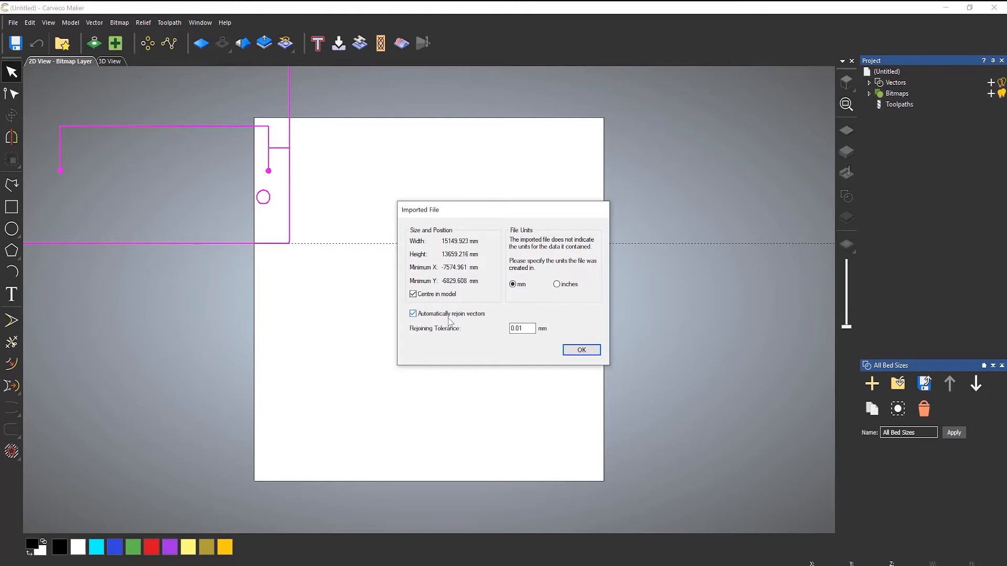
pyautogui.moveTo(475, 345)
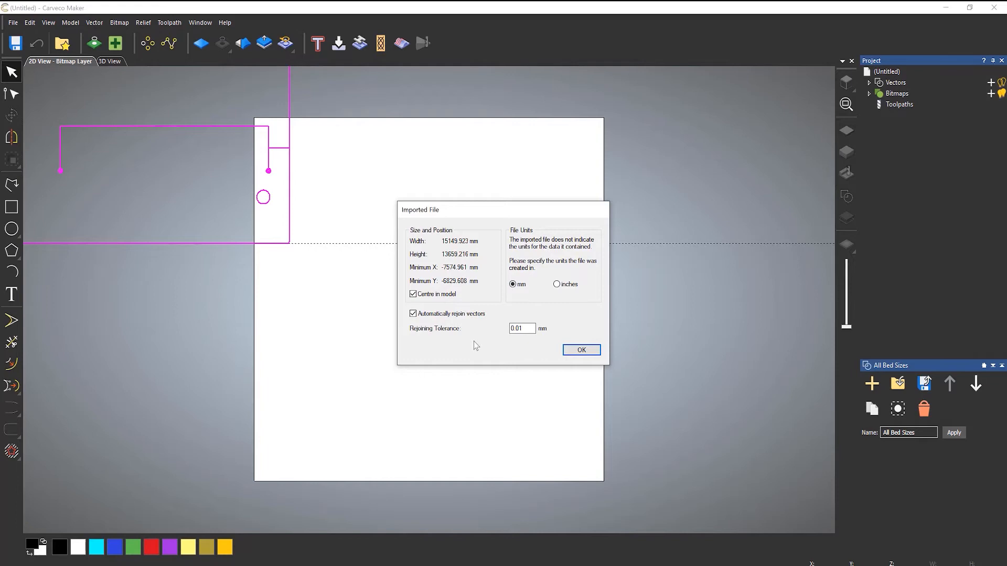
pyautogui.moveTo(499, 353)
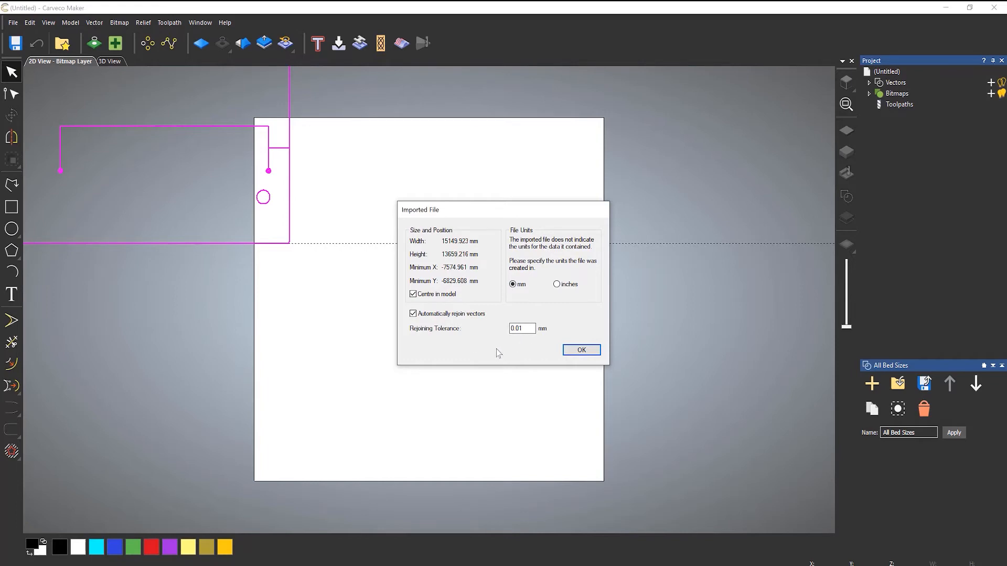
pyautogui.moveTo(541, 306)
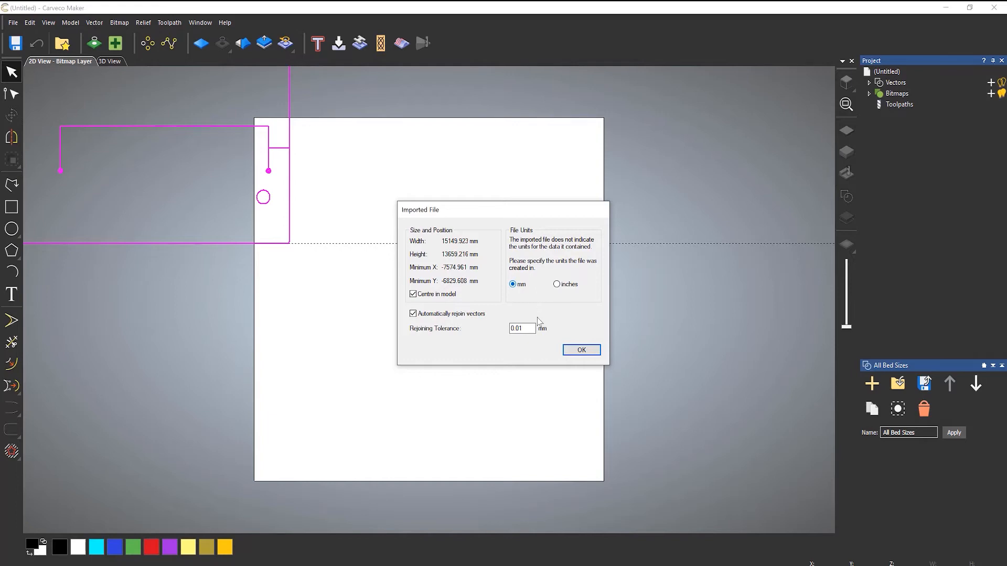
# Step: Accept the centred import, deselect the panel outlines and hide the All Bed Sizes layer
pyautogui.click(579, 349)
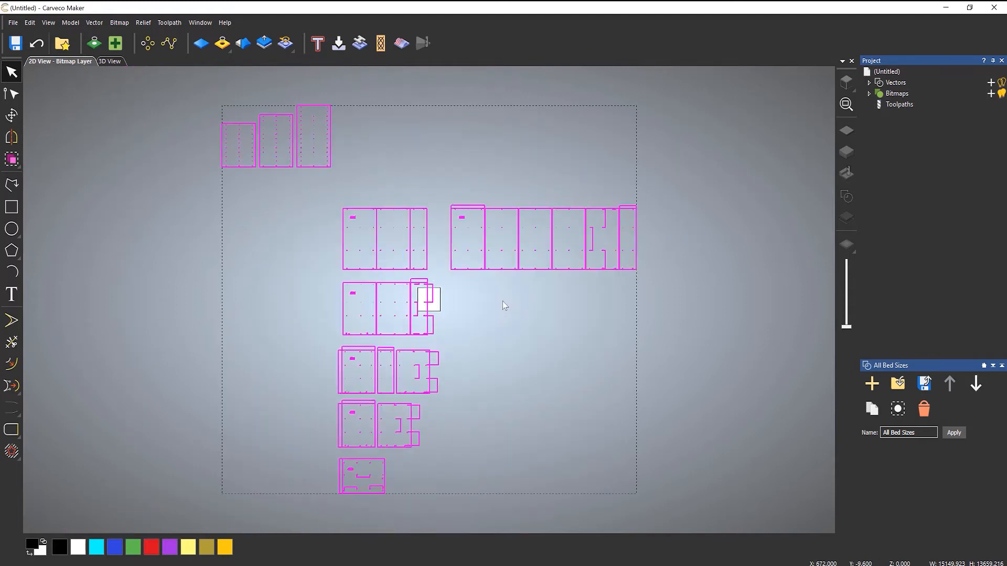
pyautogui.moveTo(709, 279)
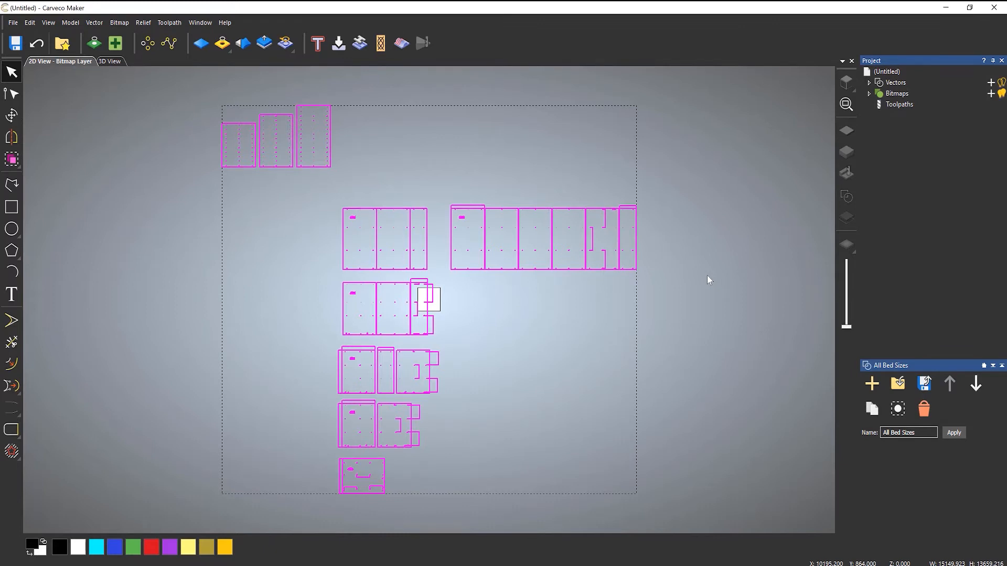
pyautogui.click(624, 313)
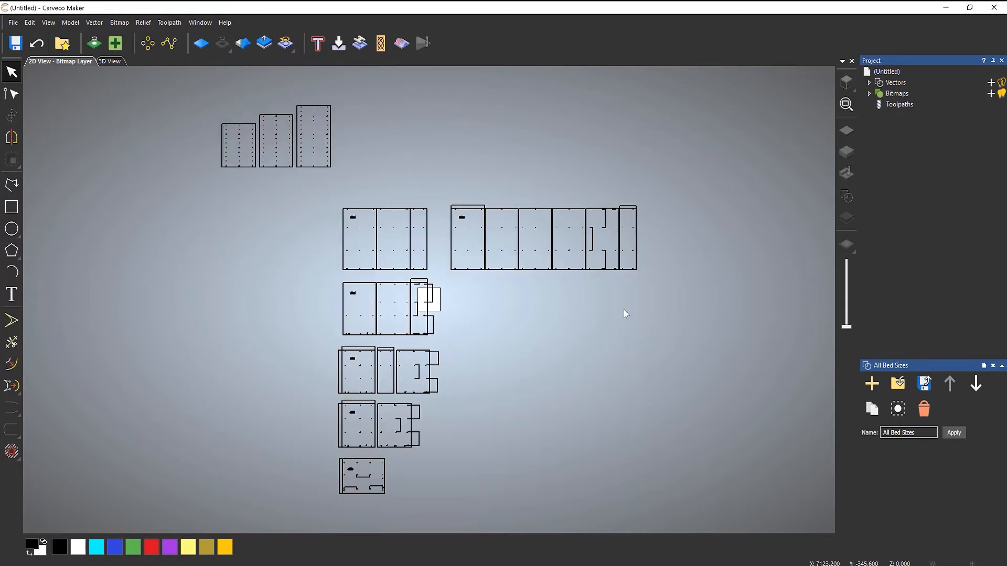
pyautogui.moveTo(845, 173)
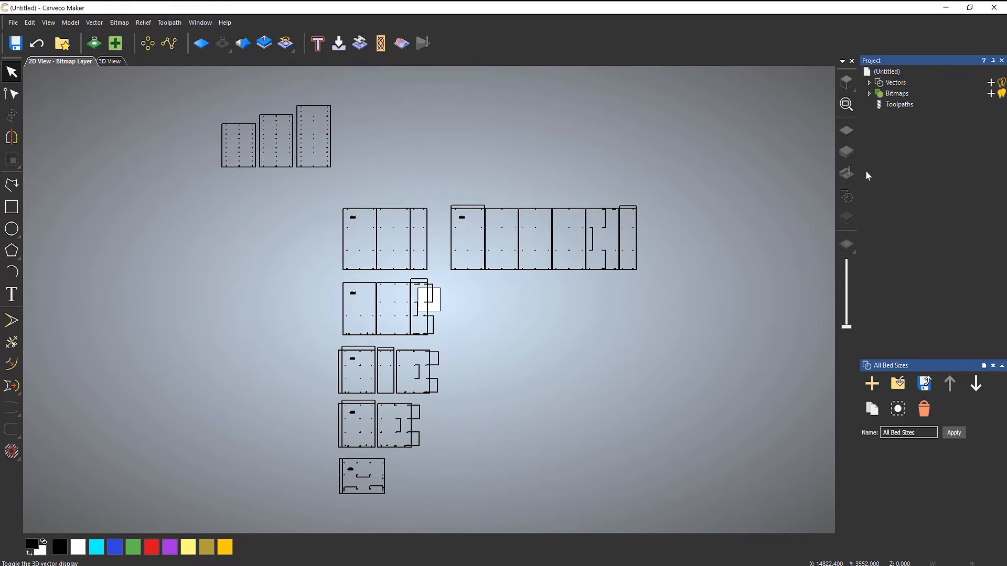
pyautogui.click(869, 81)
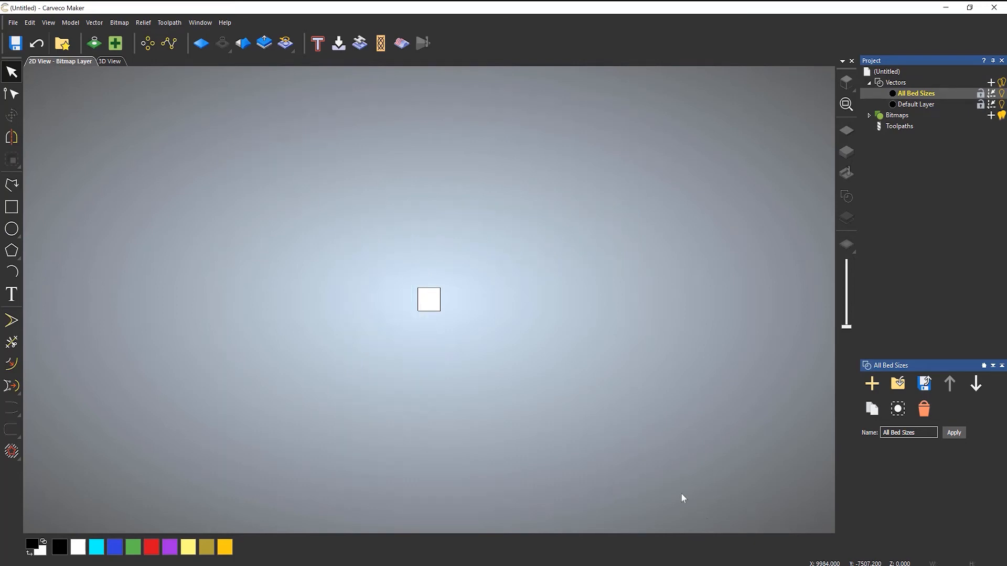
# Step: Re-import All Bed Sizes with Preserve Layers so its AutoCAD layers are kept
pyautogui.click(94, 22)
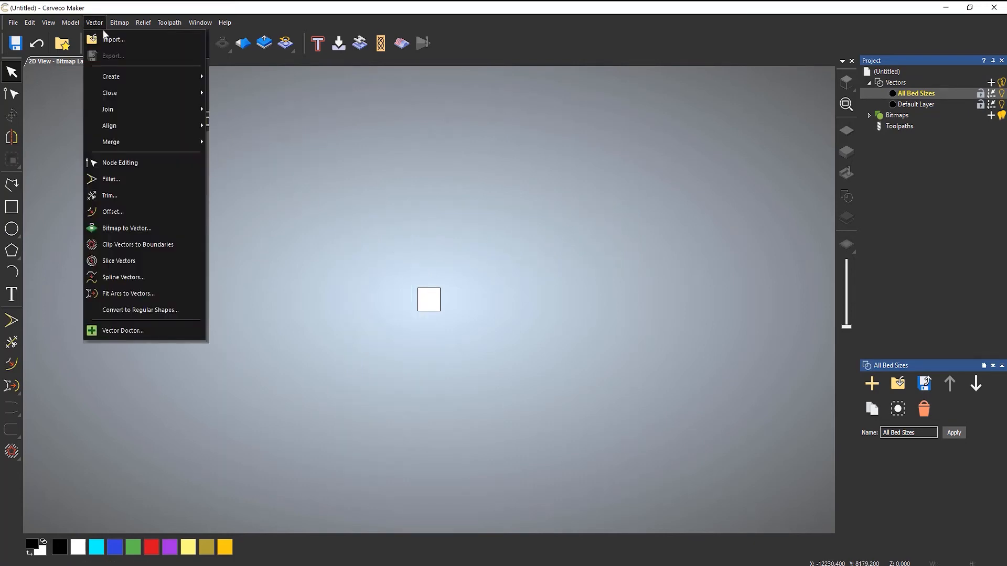
pyautogui.click(113, 39)
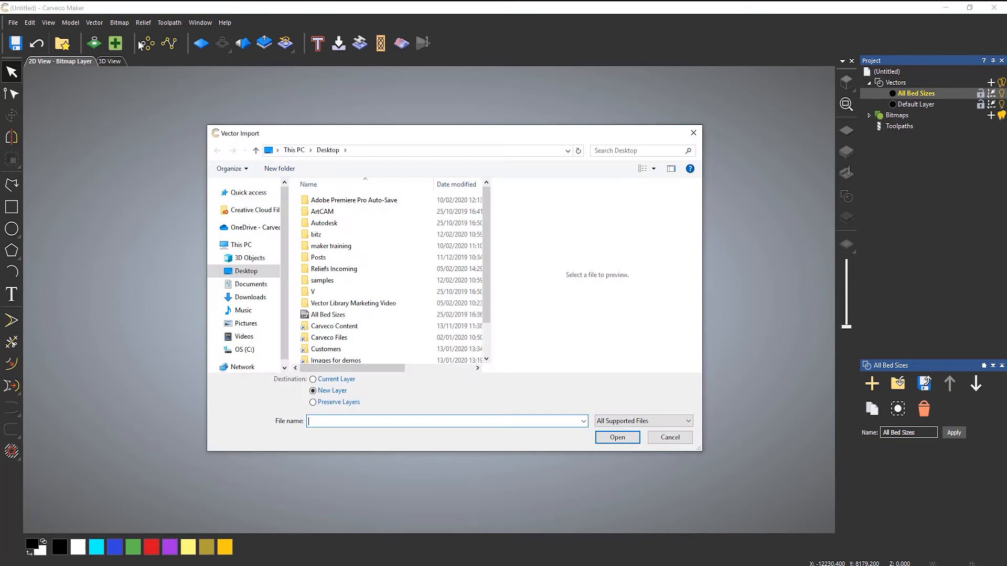
pyautogui.click(327, 315)
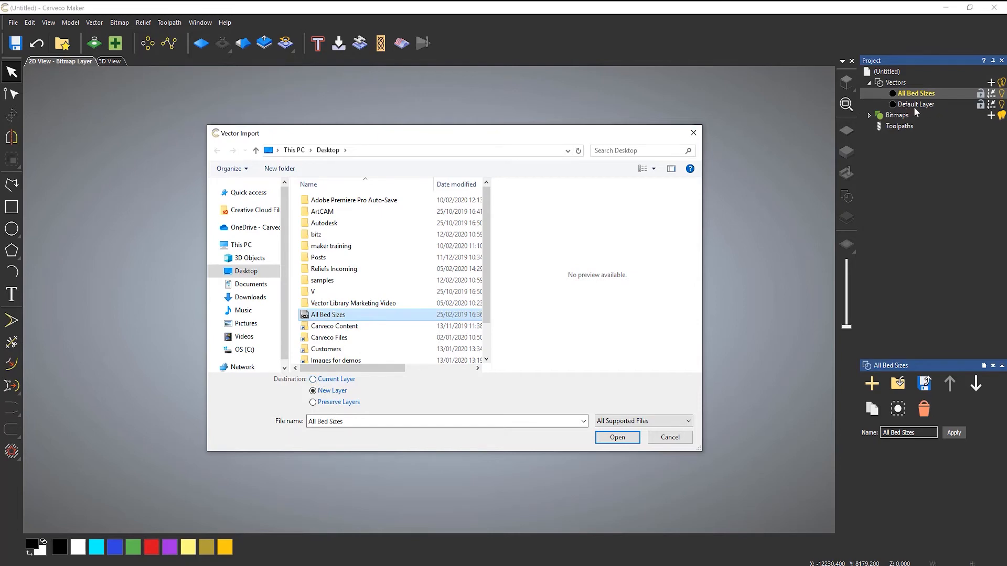
pyautogui.moveTo(312, 405)
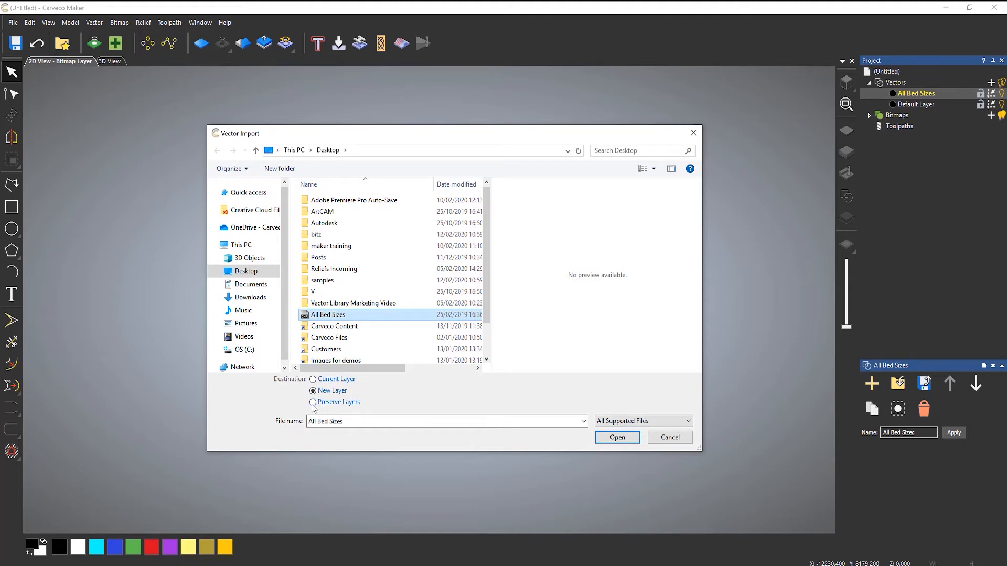
pyautogui.click(312, 401)
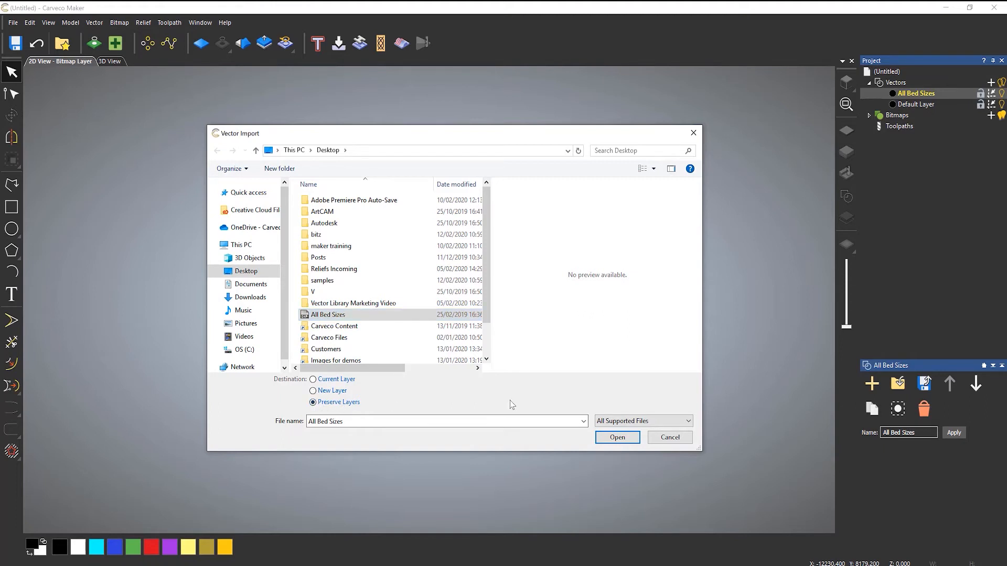
pyautogui.moveTo(616, 437)
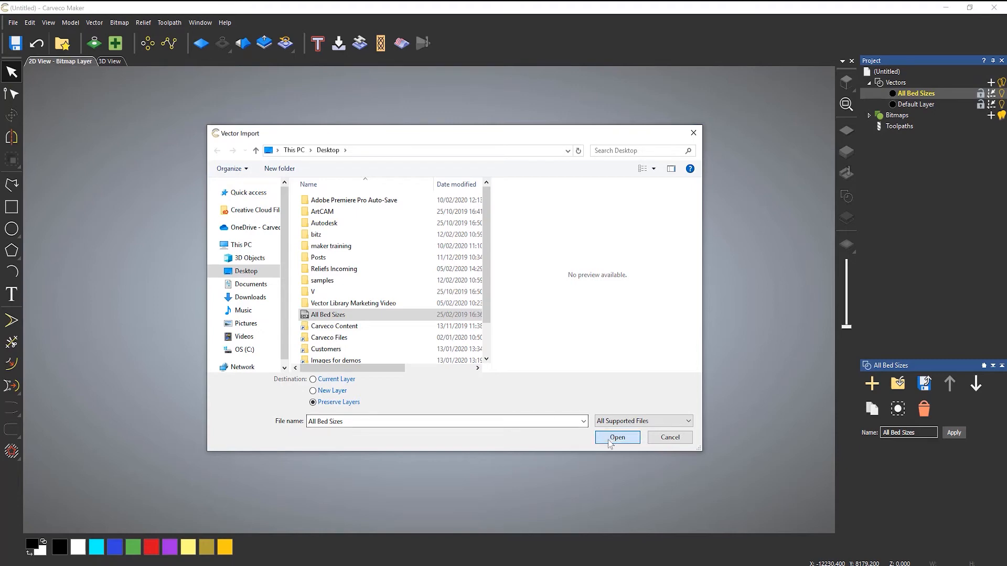
pyautogui.click(616, 437)
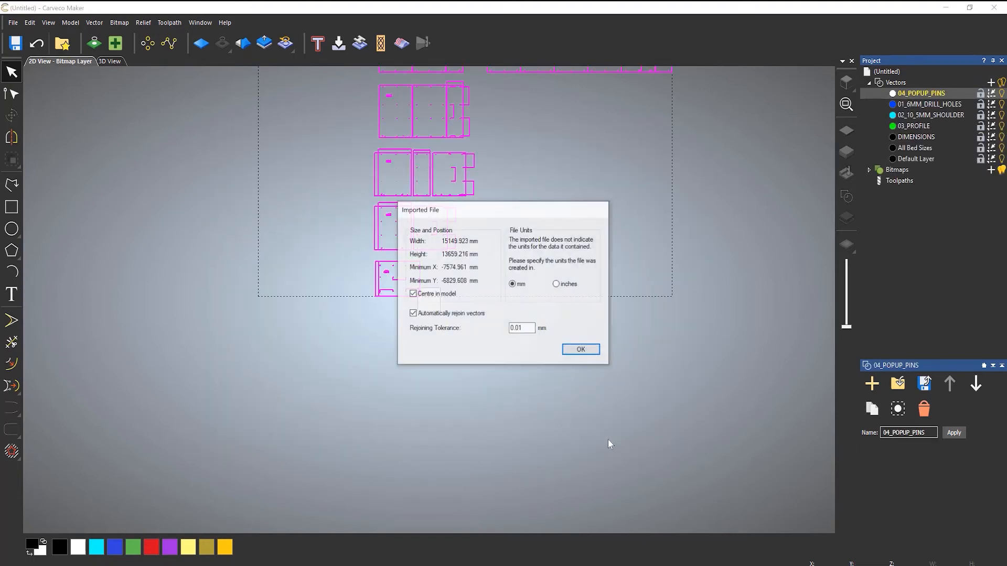
# Step: Accept the centred import, delete the All Bed Sizes layer and switch to the 6mm drill holes layer
pyautogui.click(579, 349)
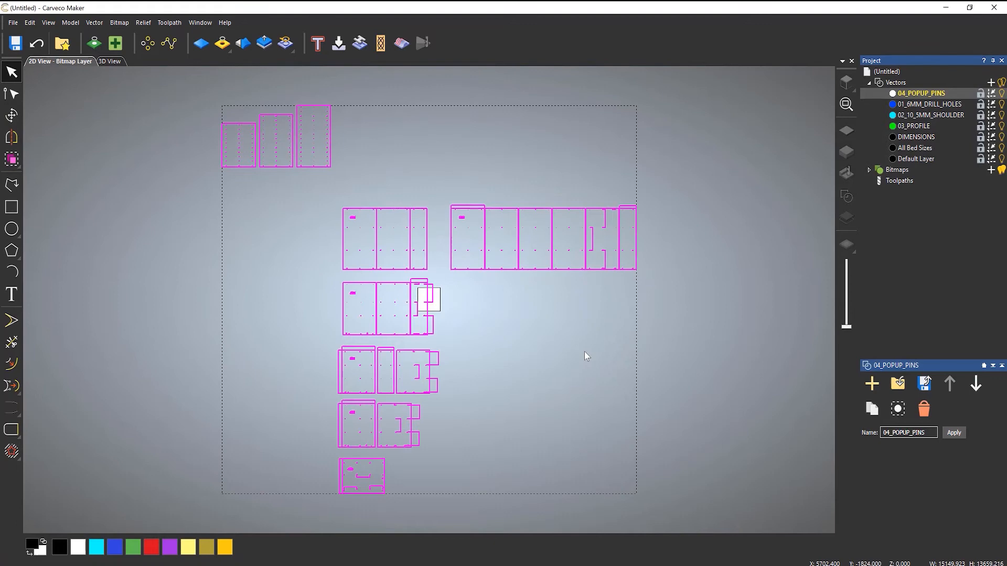
pyautogui.moveTo(697, 269)
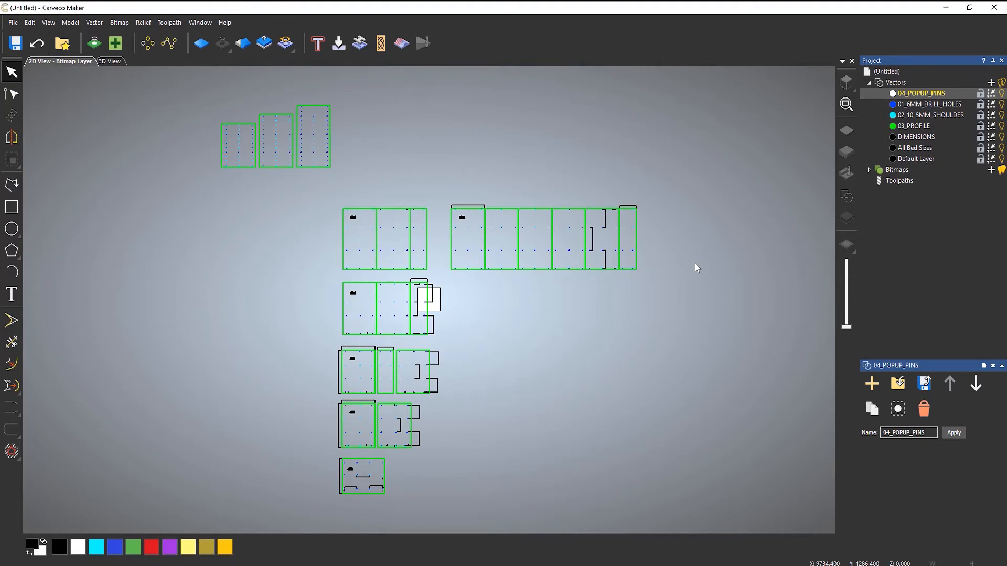
pyautogui.moveTo(919, 107)
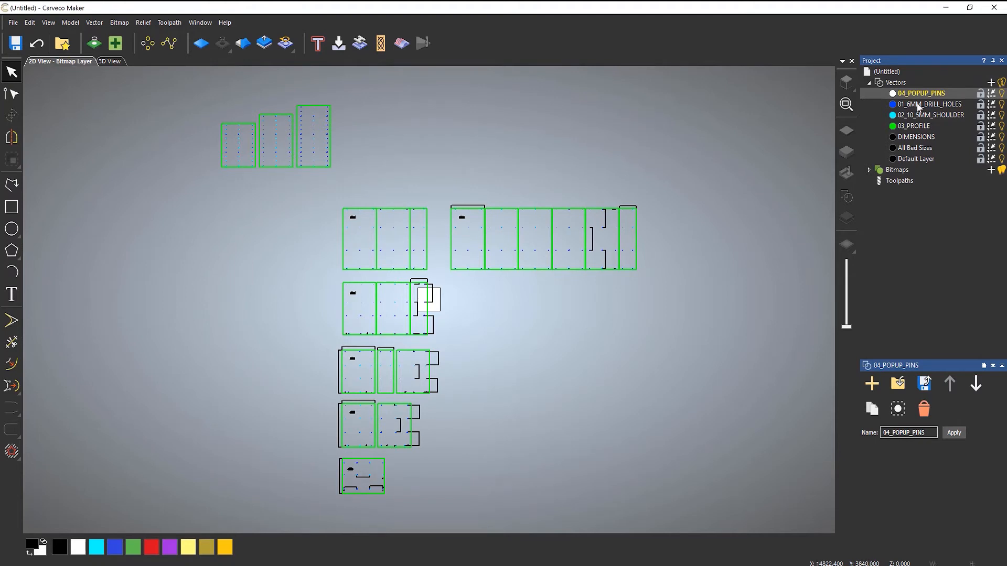
pyautogui.moveTo(923, 135)
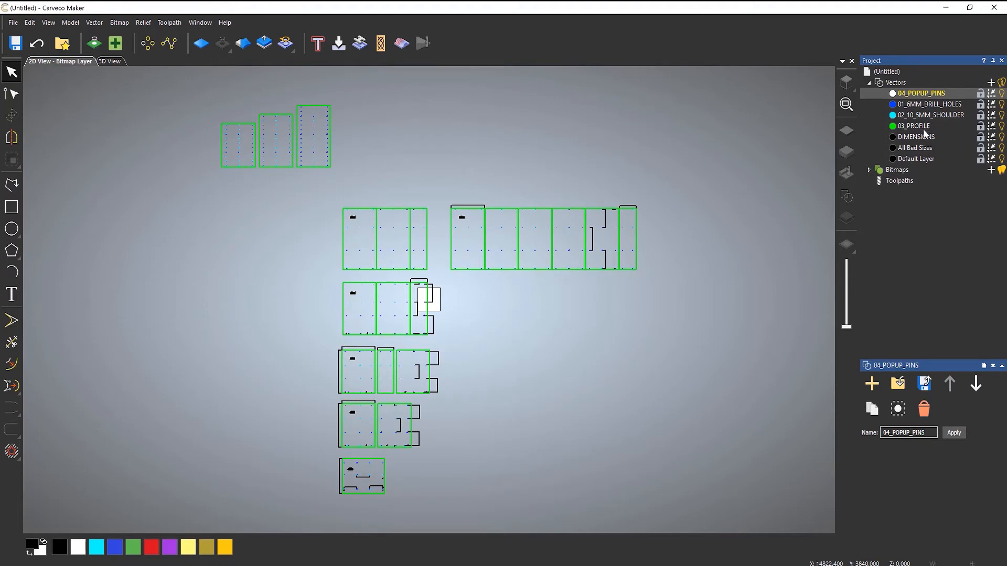
pyautogui.click(917, 136)
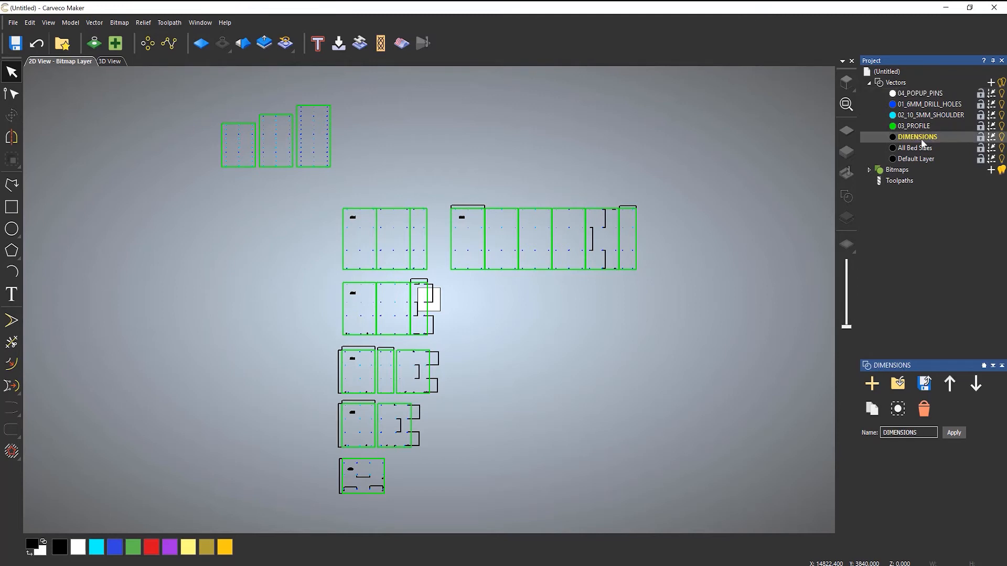
pyautogui.rightClick(916, 147)
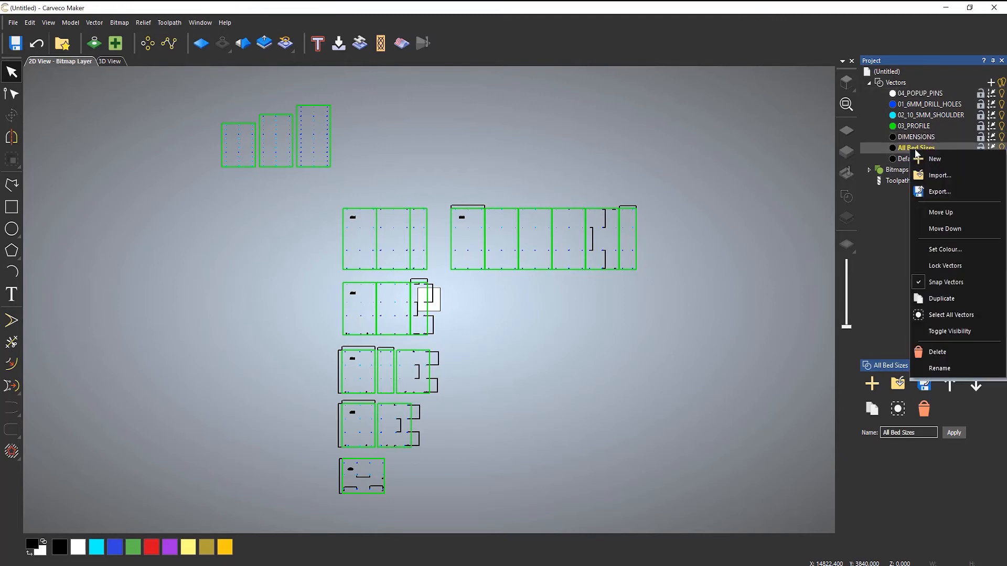
pyautogui.moveTo(940, 352)
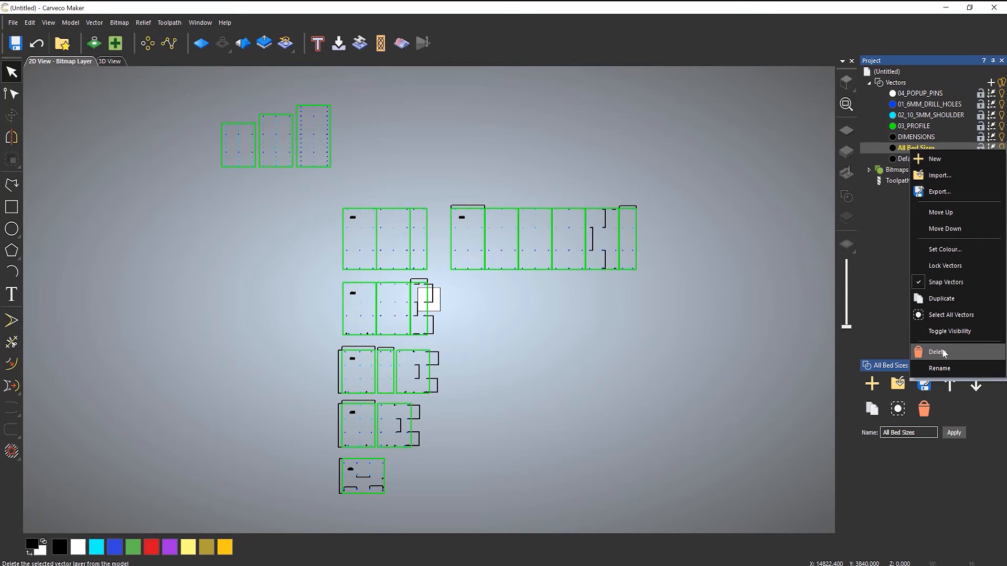
pyautogui.click(938, 352)
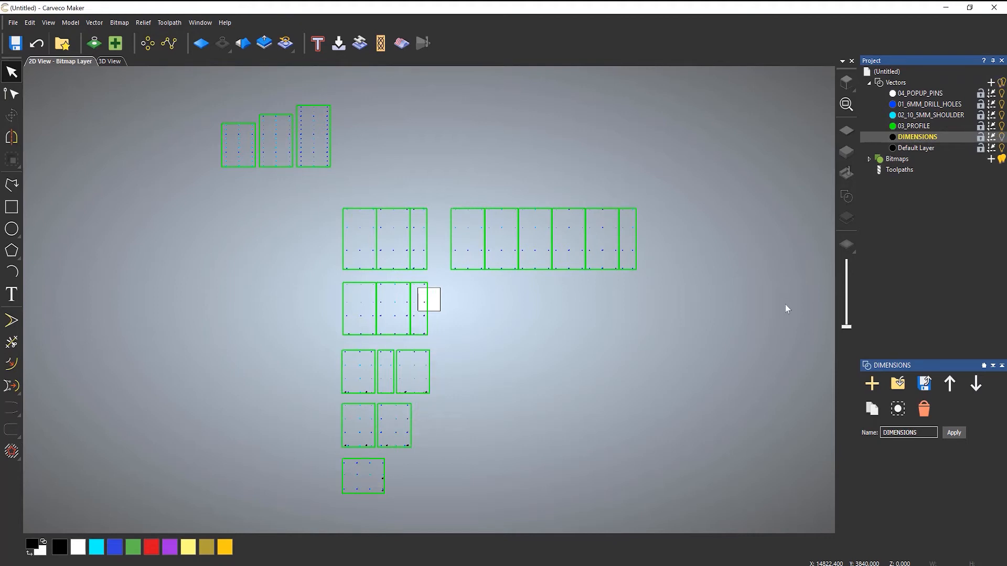
pyautogui.moveTo(922, 130)
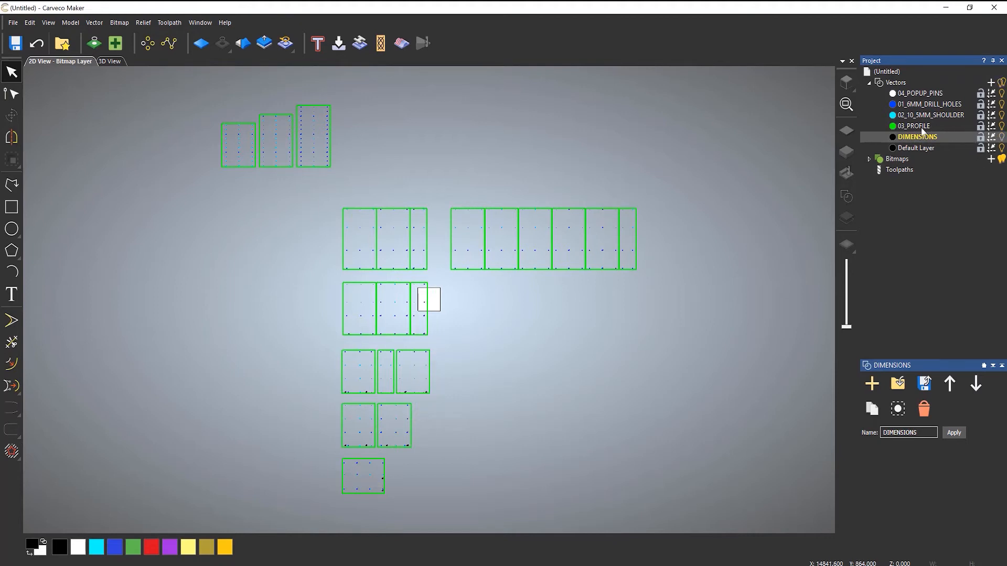
pyautogui.moveTo(999, 127)
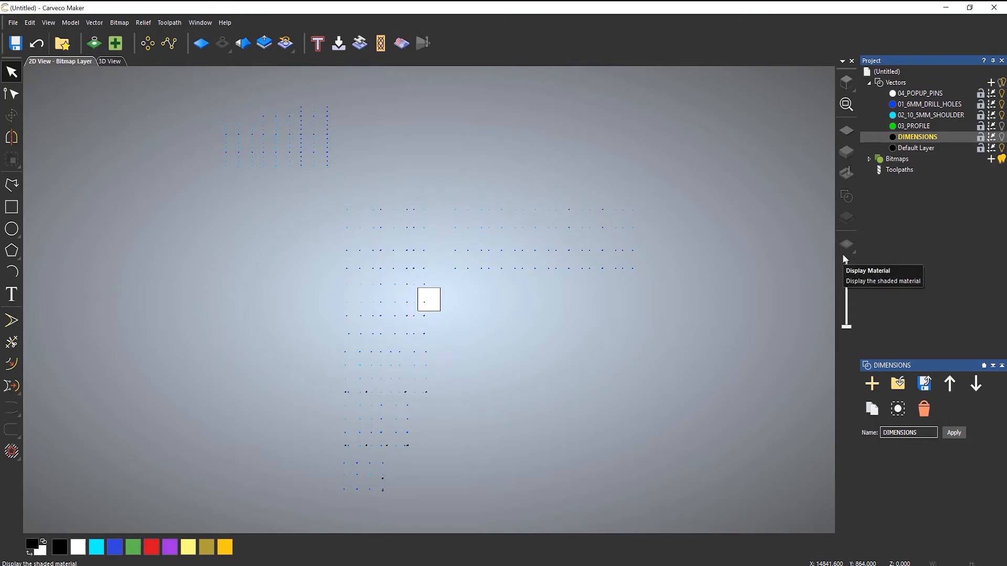
pyautogui.moveTo(950, 187)
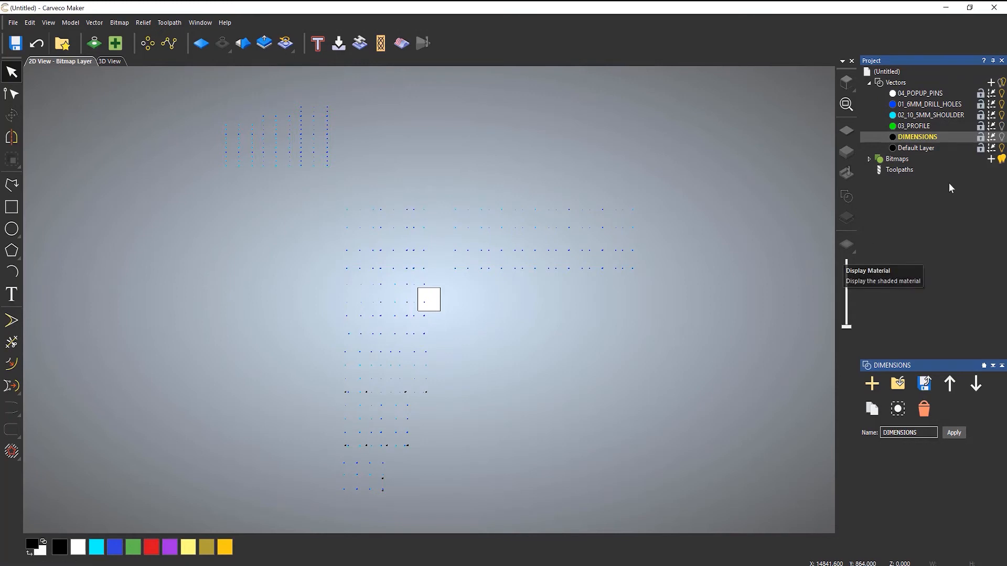
pyautogui.moveTo(998, 109)
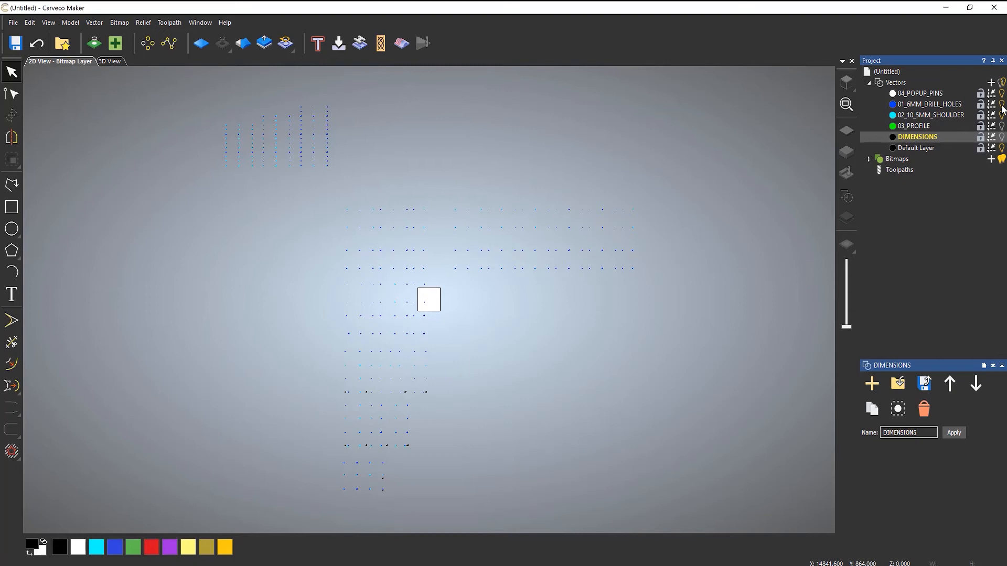
pyautogui.moveTo(1002, 108)
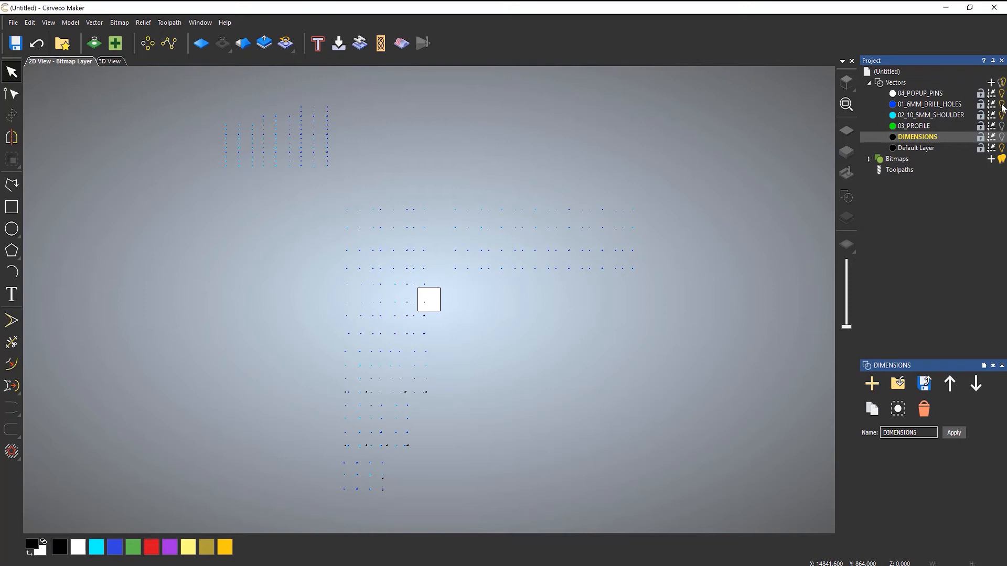
pyautogui.click(929, 104)
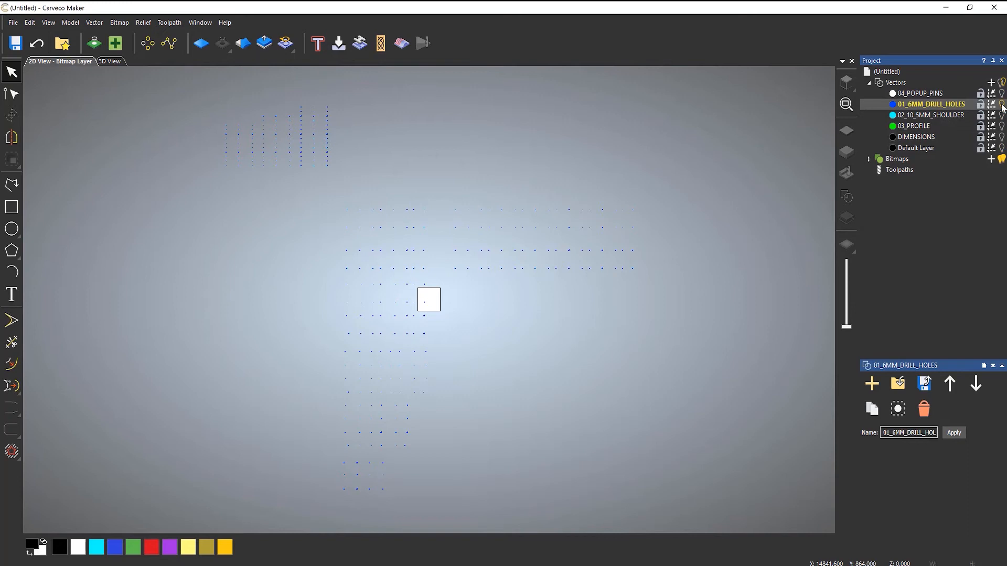
pyautogui.moveTo(666, 261)
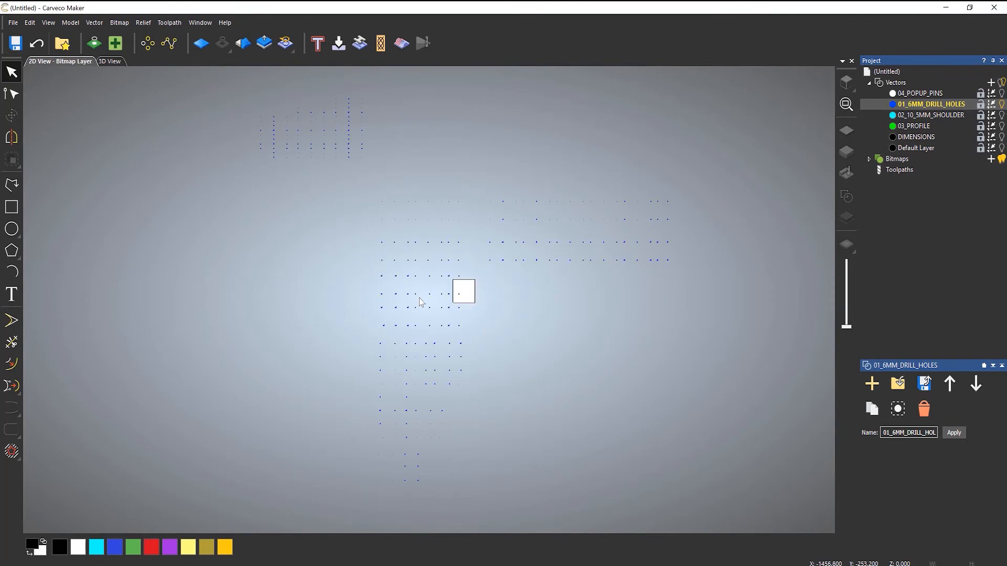
pyautogui.moveTo(598, 390)
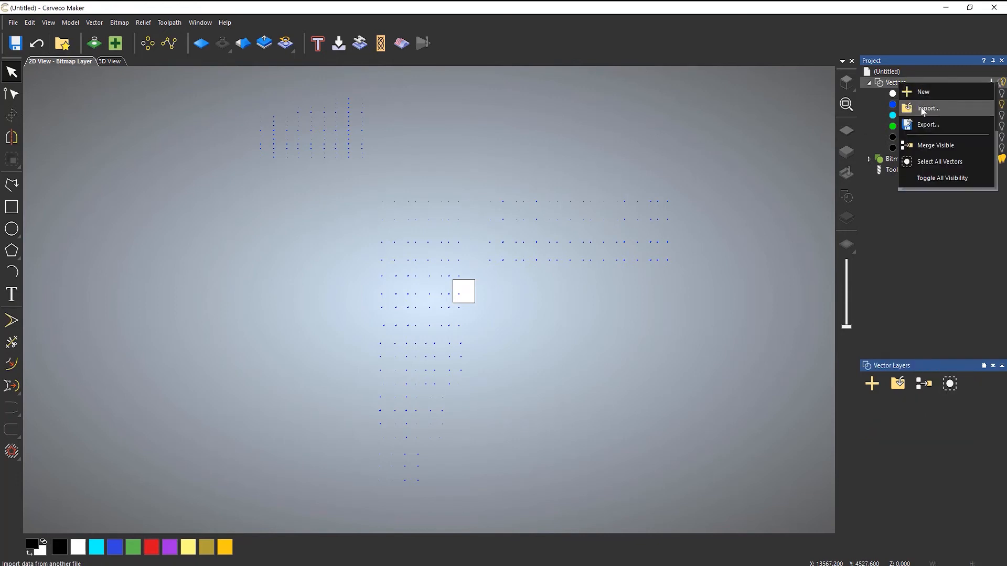
# Step: Import the mountain-landscapes artwork as vectors, then delete the six imported silhouettes
pyautogui.click(928, 108)
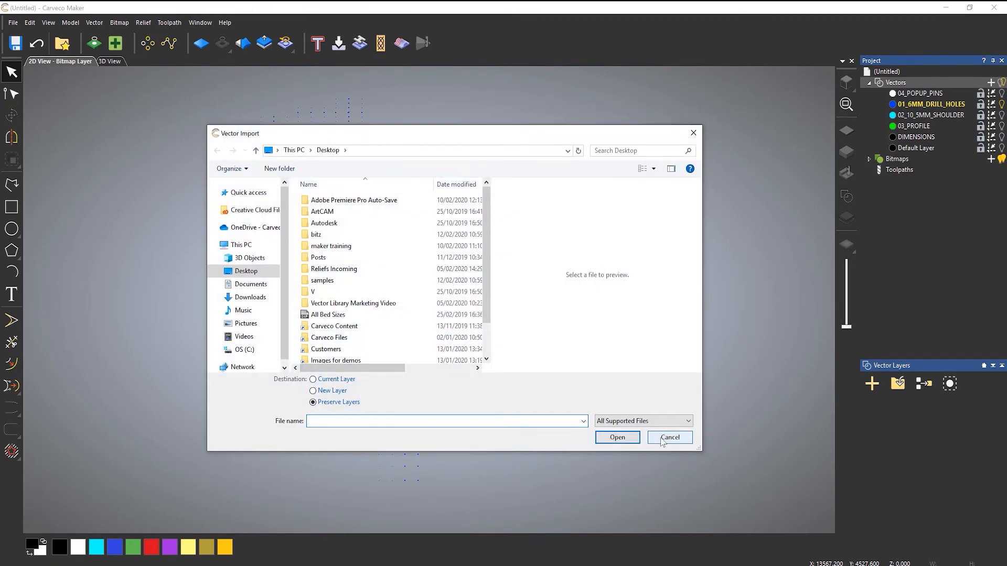
pyautogui.click(669, 437)
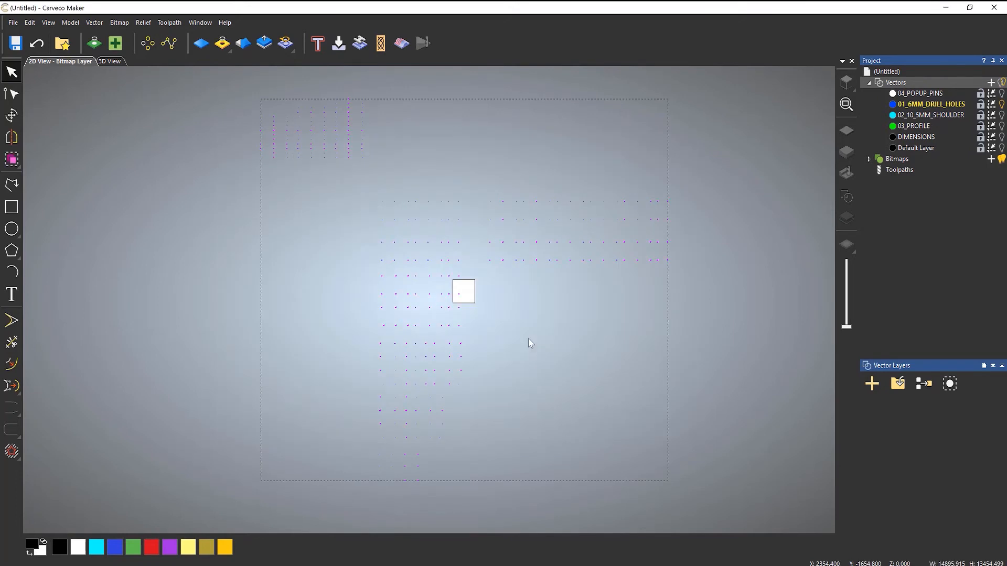
pyautogui.click(93, 22)
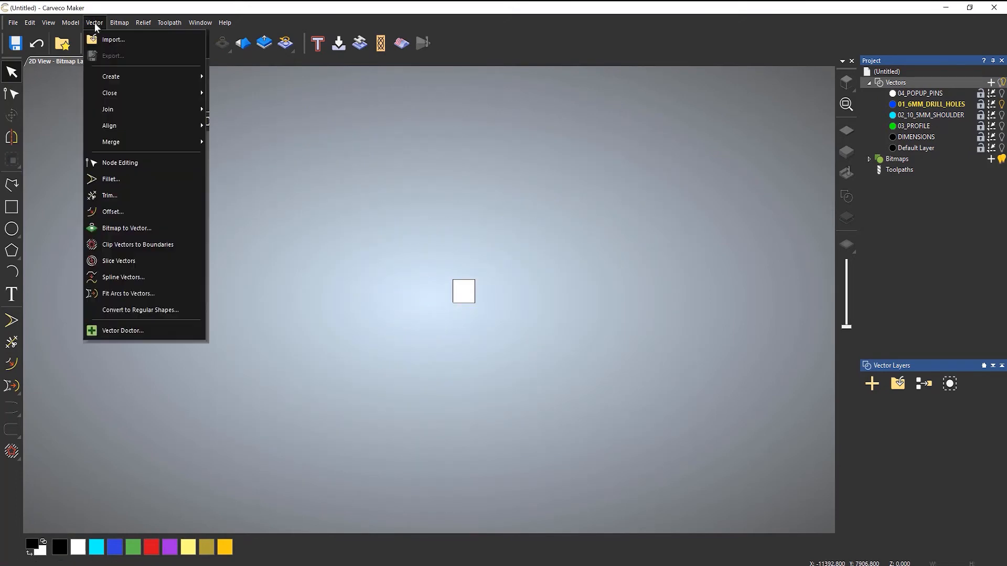
pyautogui.click(113, 38)
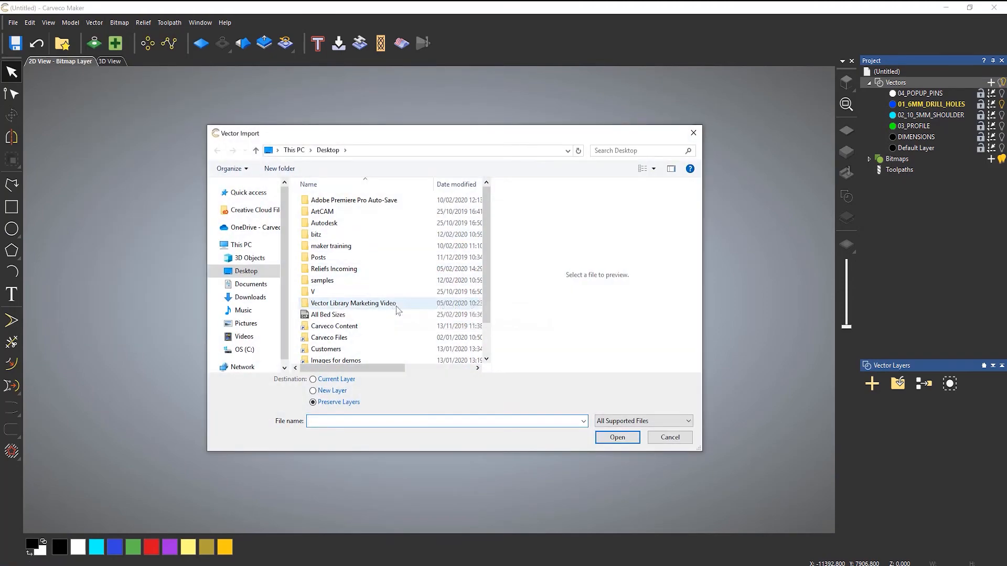
pyautogui.scroll(-3)
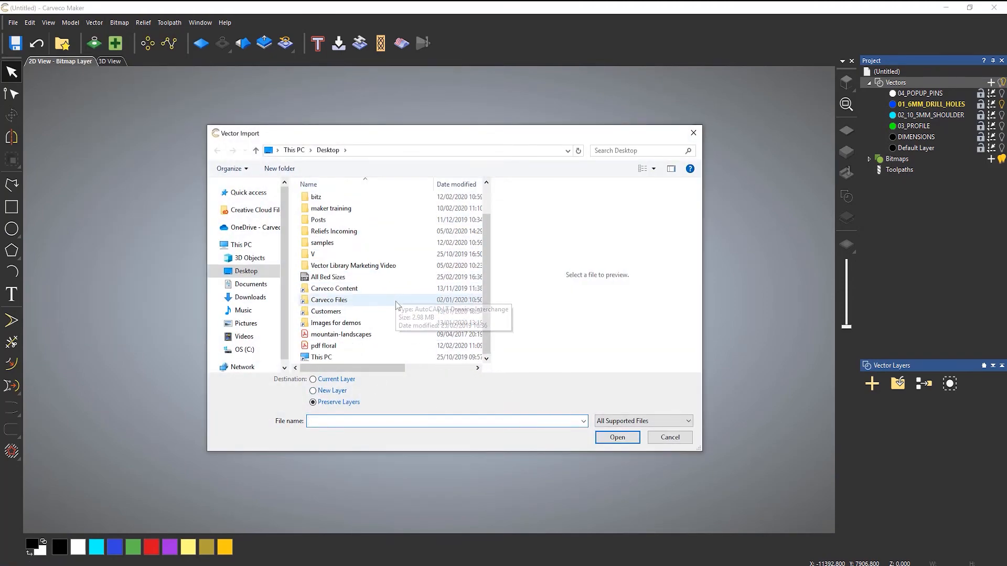
pyautogui.click(341, 334)
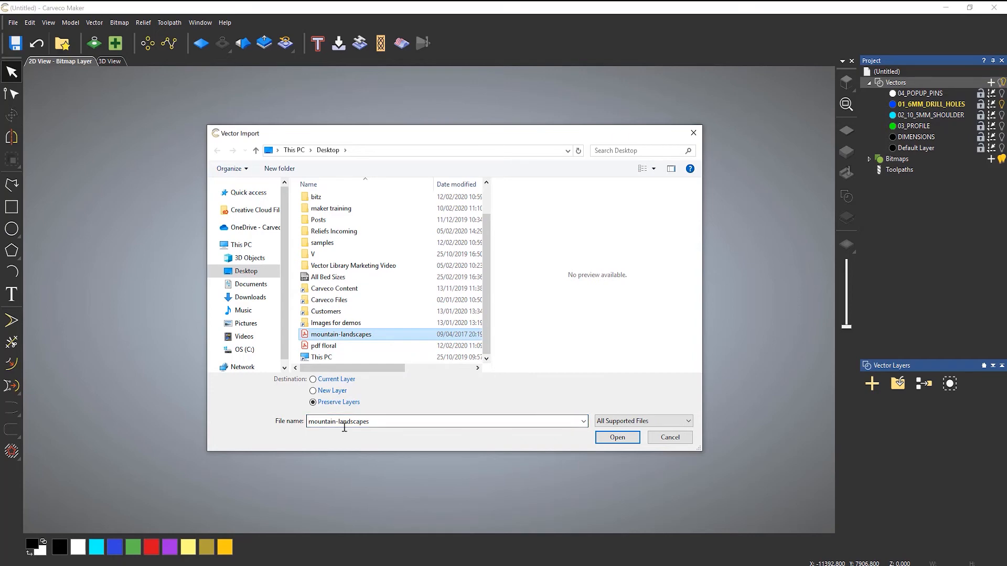
pyautogui.click(616, 437)
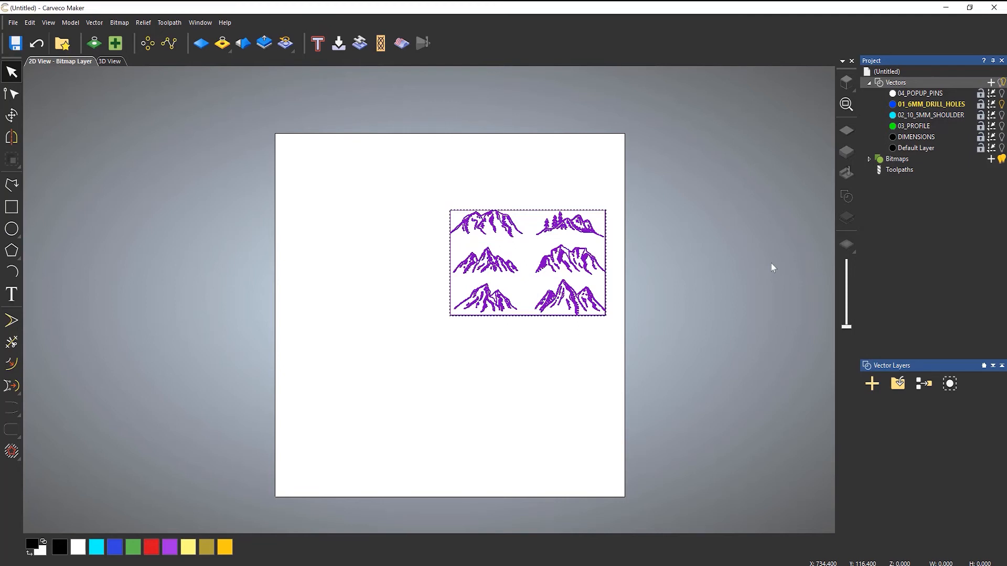
pyautogui.click(113, 547)
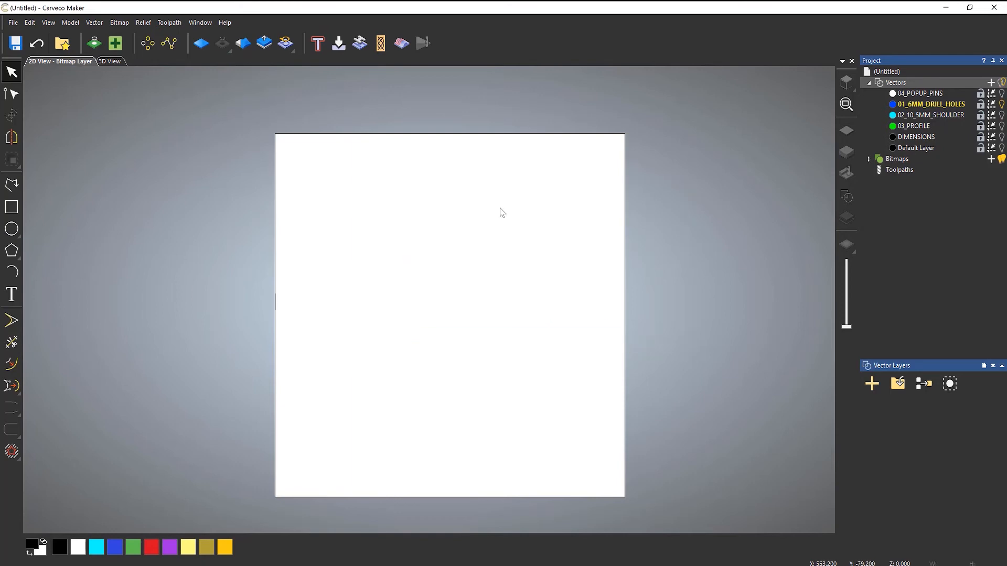
# Step: Import the pdf floral file as vectors onto the model
pyautogui.click(93, 22)
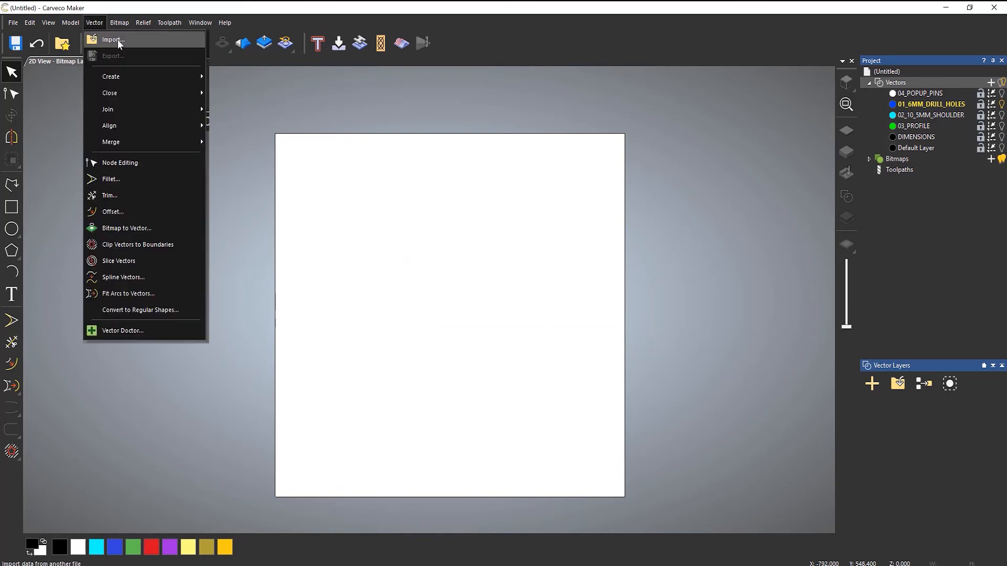
pyautogui.click(113, 40)
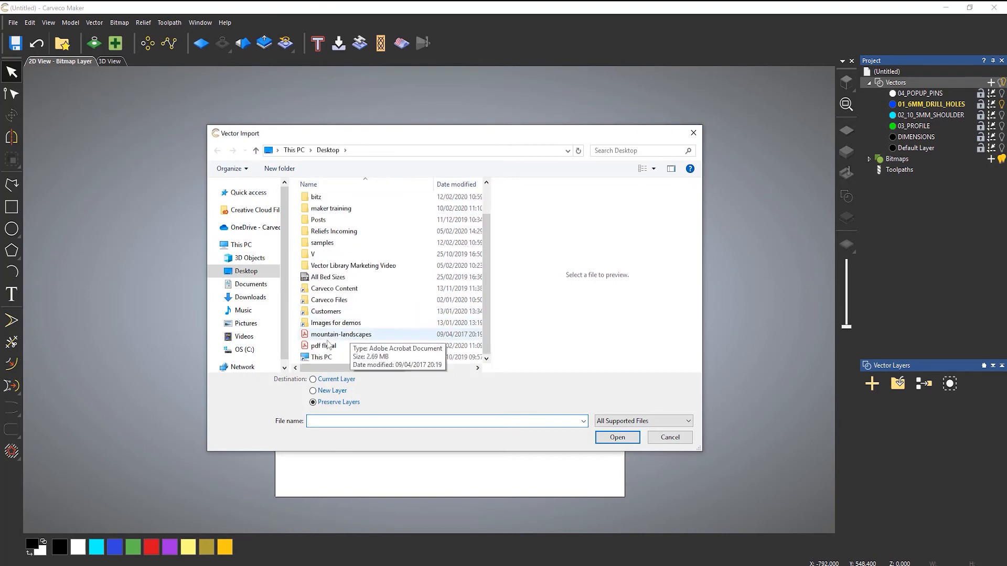
pyautogui.click(323, 345)
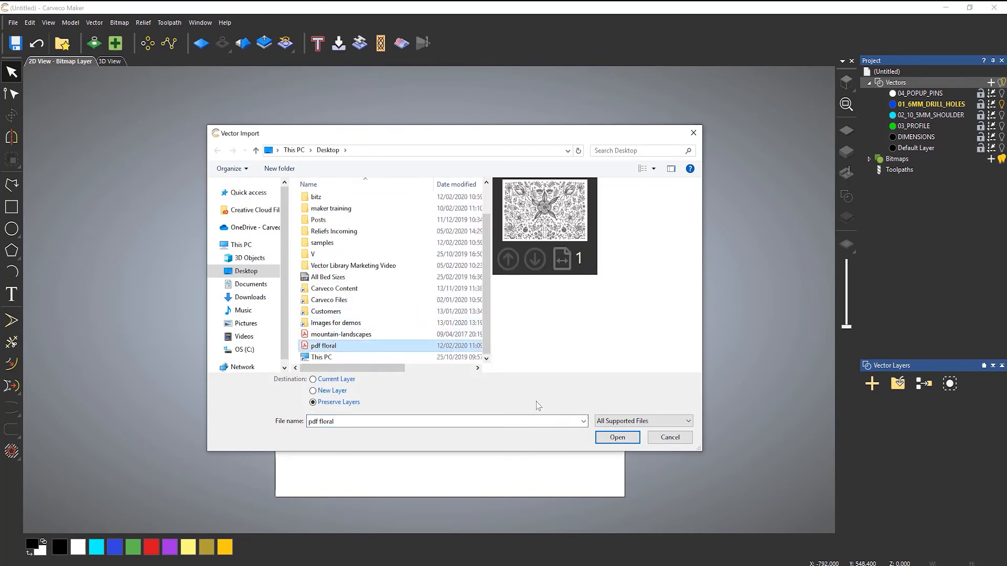
pyautogui.moveTo(565, 227)
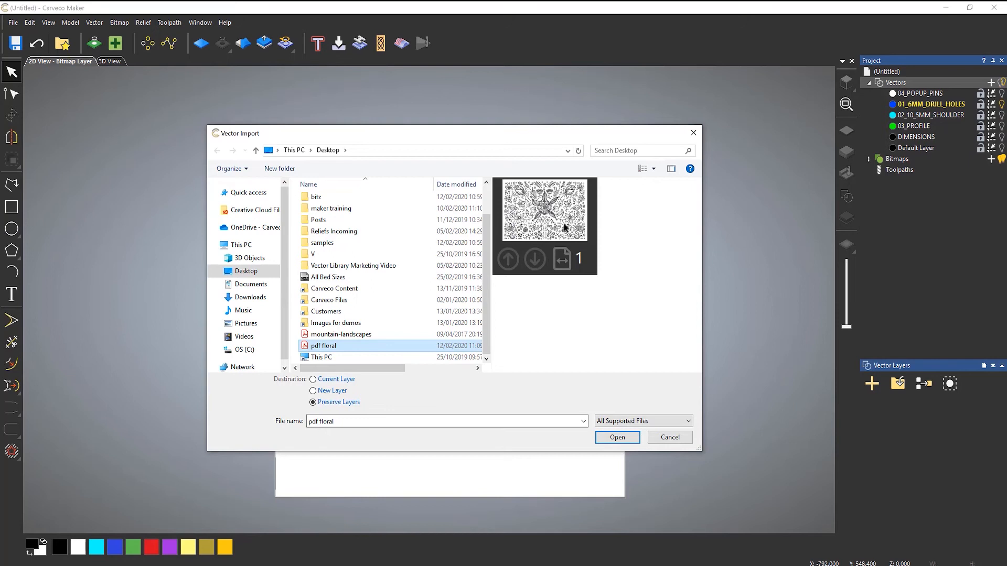
pyautogui.moveTo(510, 340)
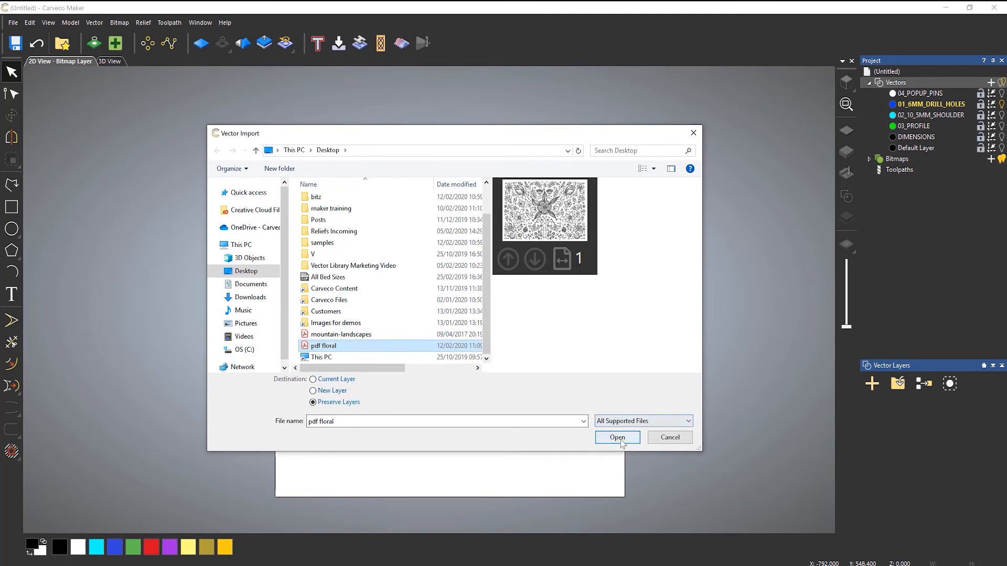
pyautogui.click(616, 437)
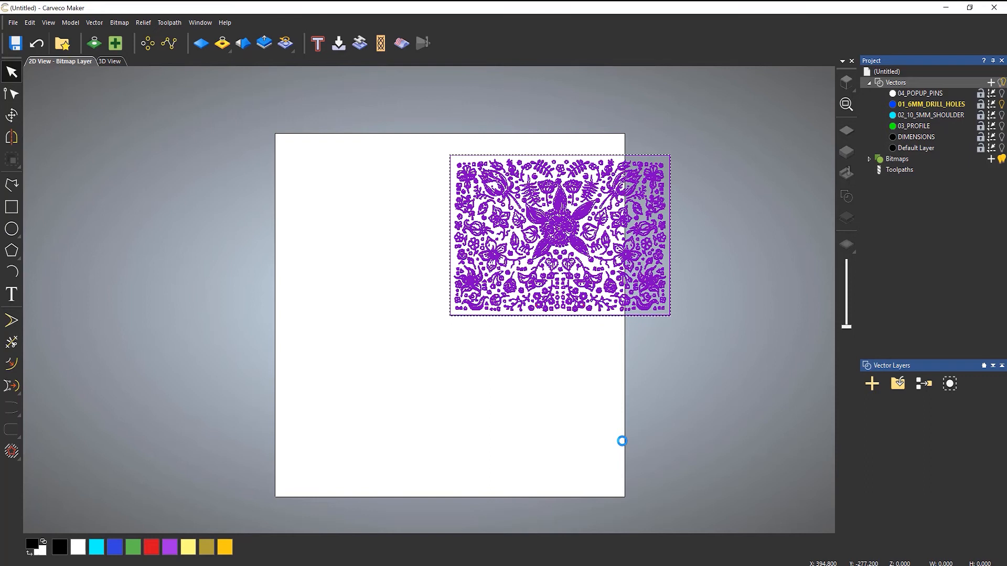
pyautogui.moveTo(599, 424)
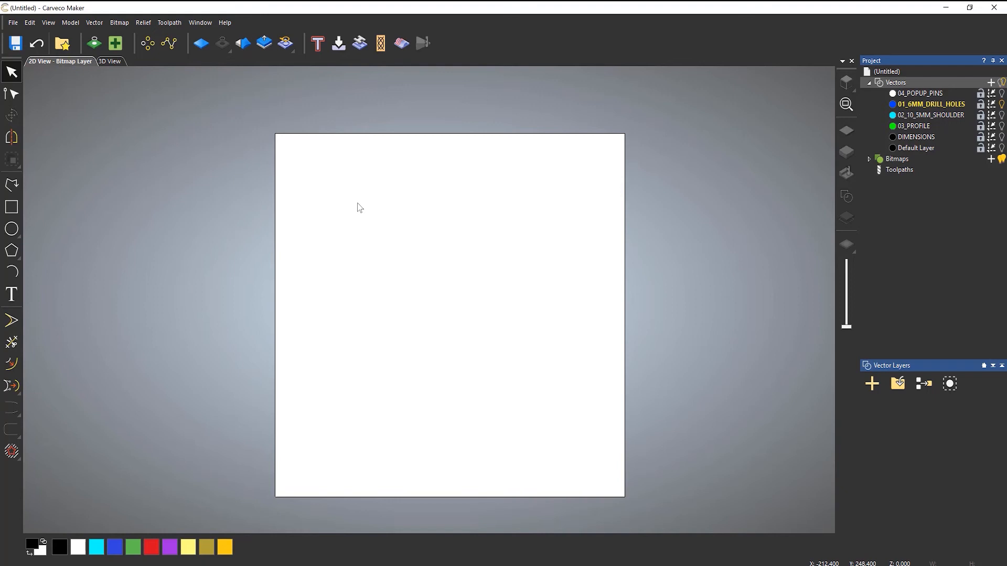
pyautogui.moveTo(641, 191)
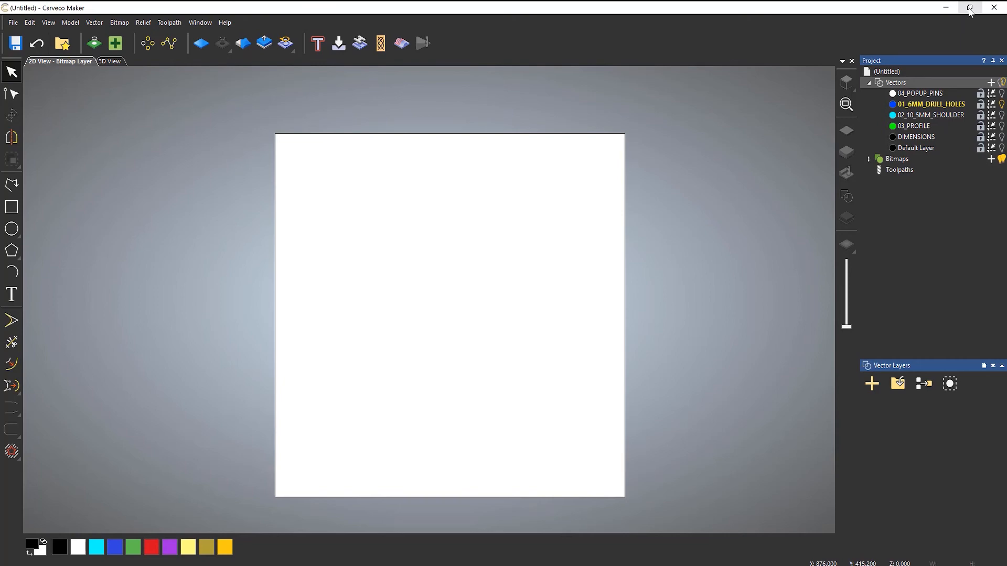
# Step: Drag pdf floral, mountain-landscapes and All Bed Sizes from the desktop onto the model, outlines centred
pyautogui.click(970, 8)
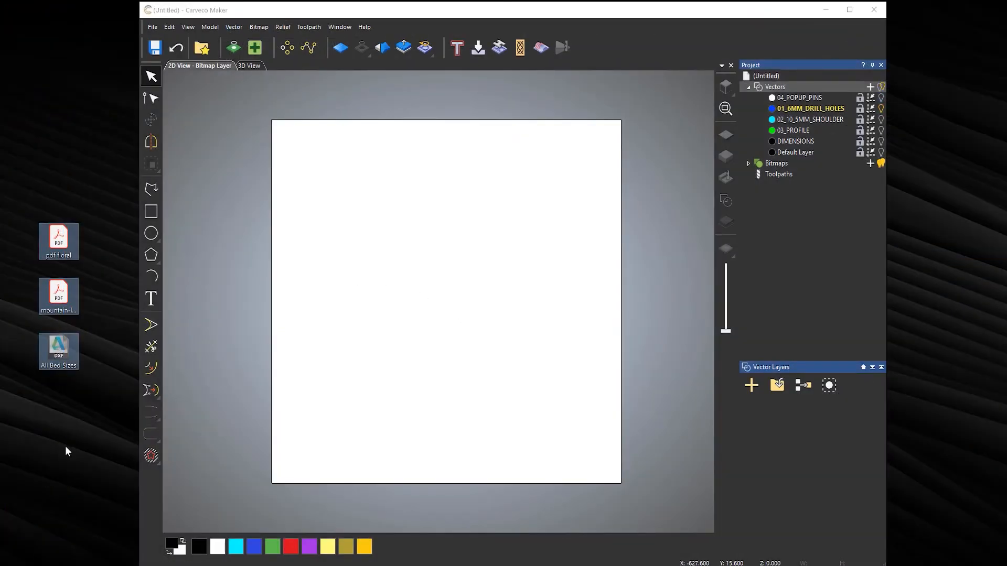
pyautogui.click(57, 295)
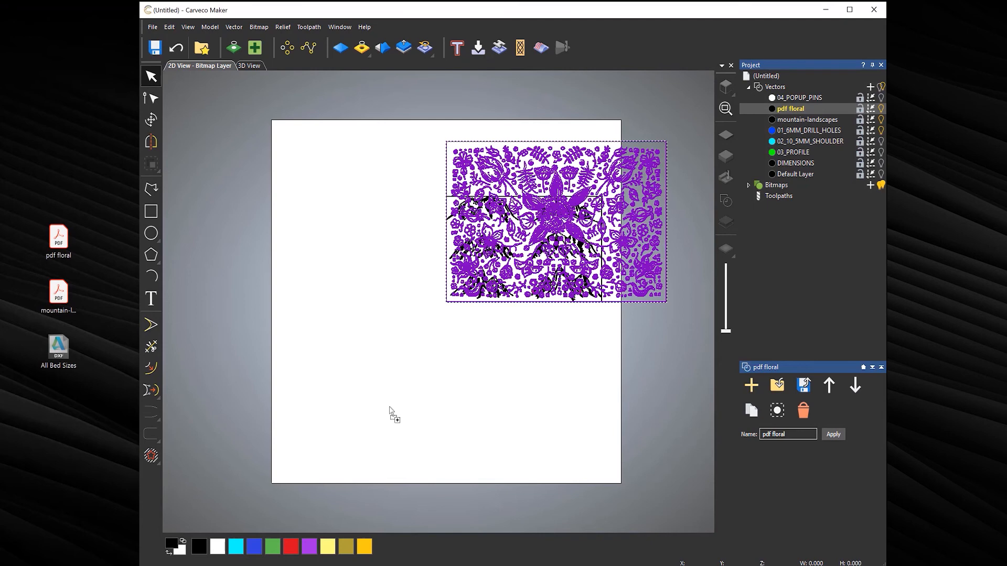
pyautogui.moveTo(402, 353)
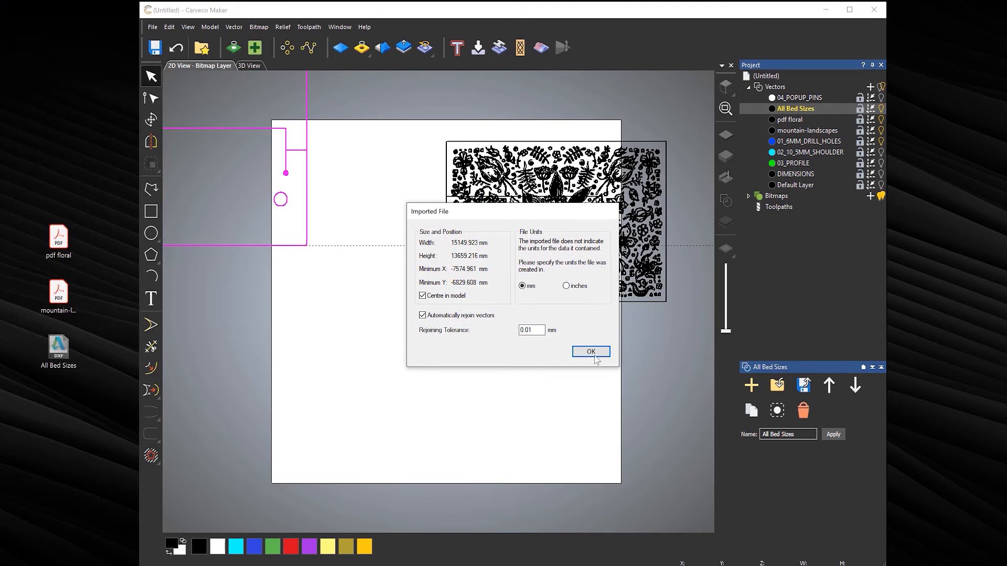
pyautogui.click(588, 352)
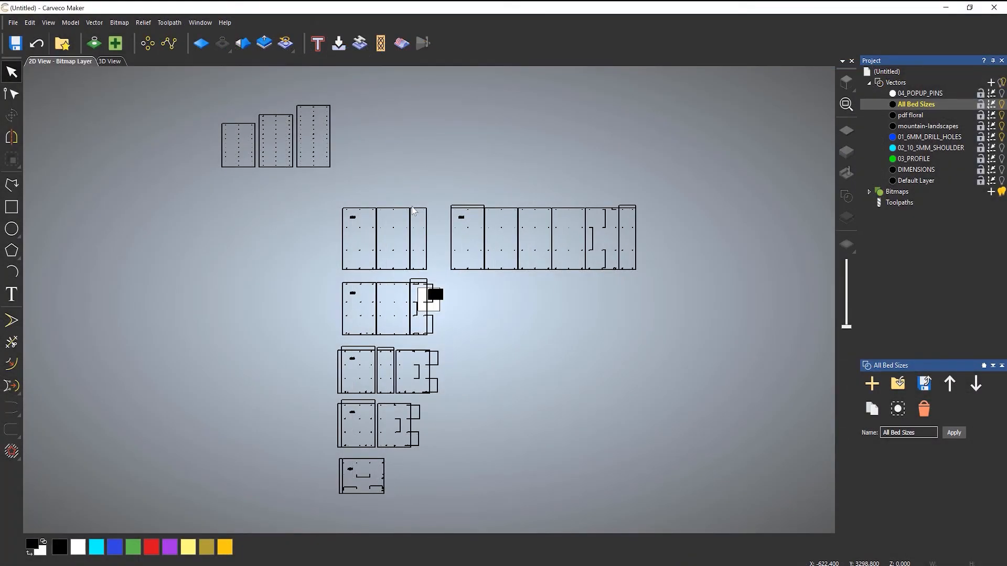
pyautogui.moveTo(197, 179)
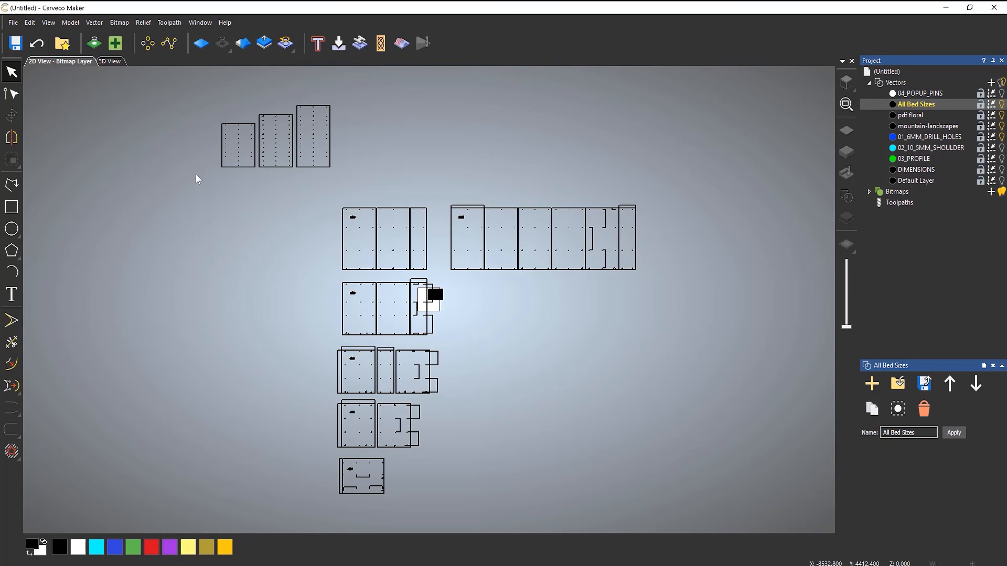
pyautogui.moveTo(179, 157)
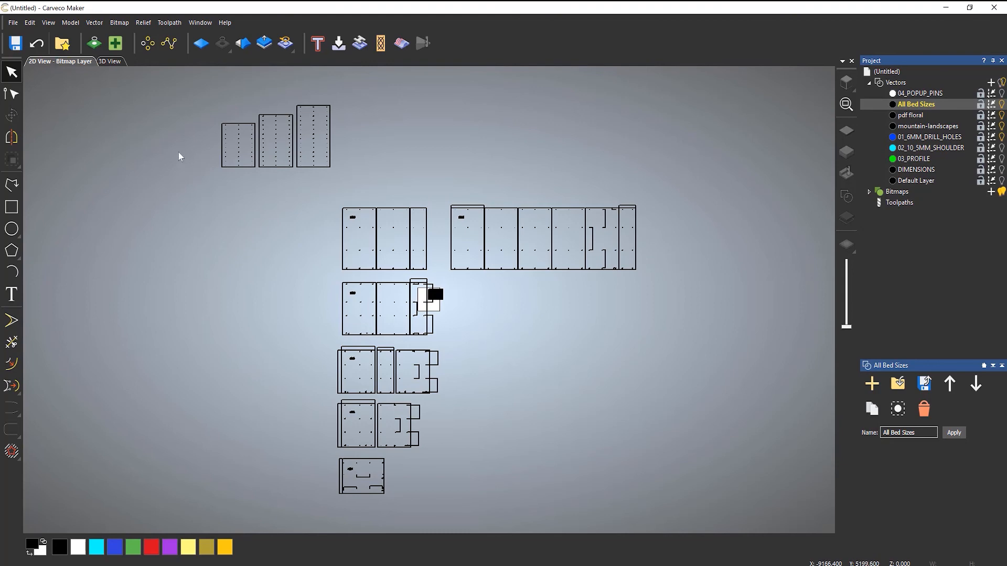
pyautogui.moveTo(127, 95)
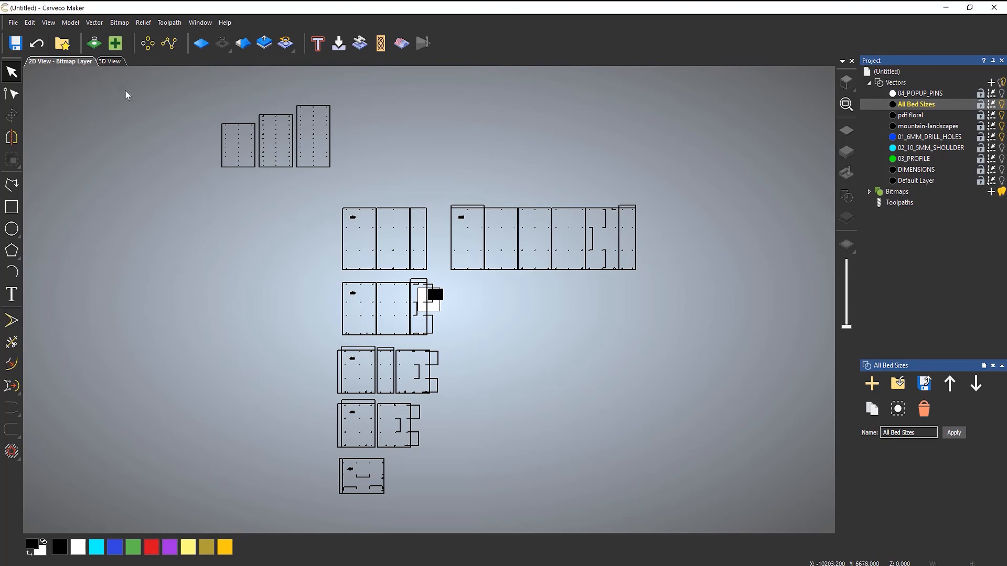
# Step: Read the Model Information showing 800 × 800 mm artwork, then bring up the File menu
pyautogui.click(886, 71)
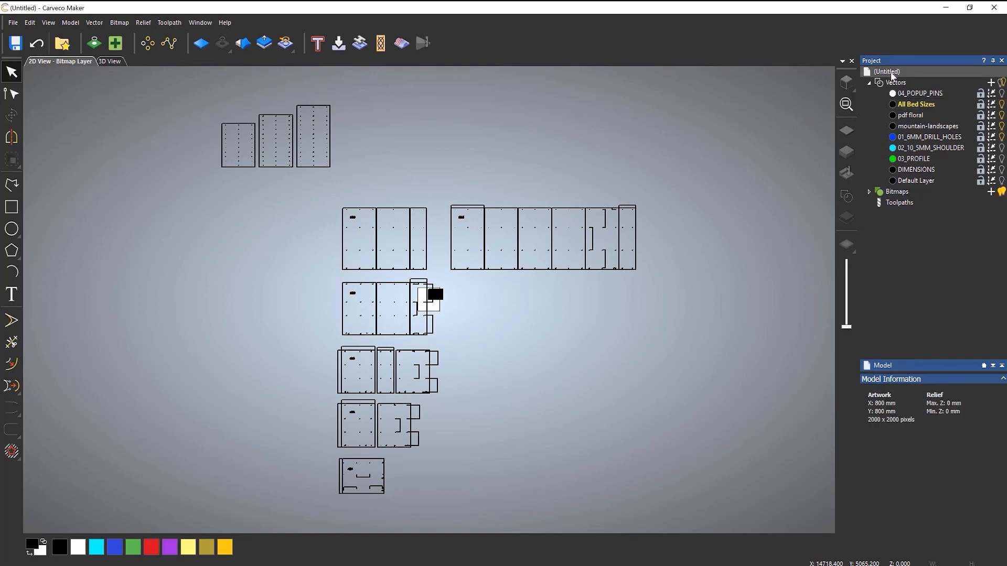
pyautogui.moveTo(854, 423)
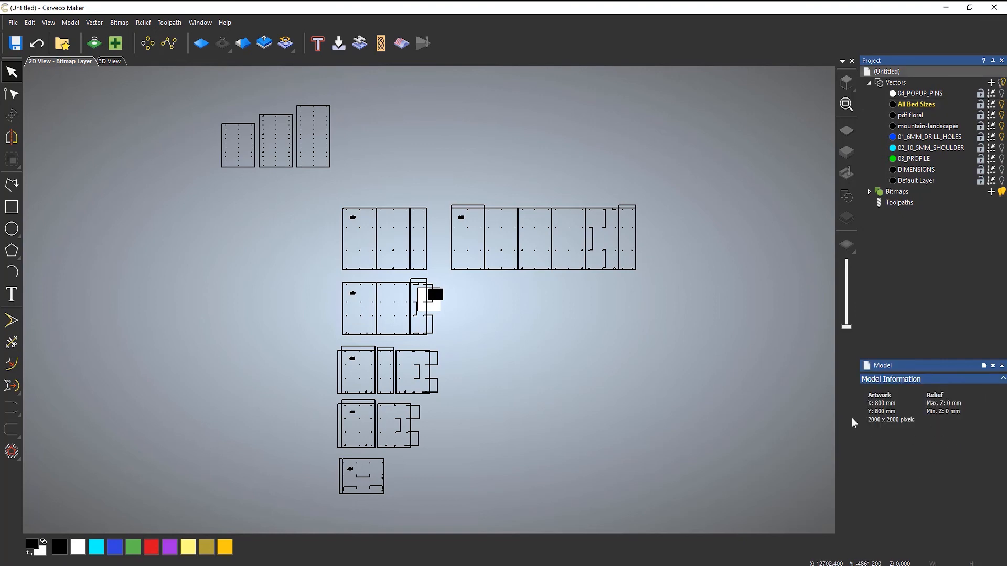
pyautogui.moveTo(871, 413)
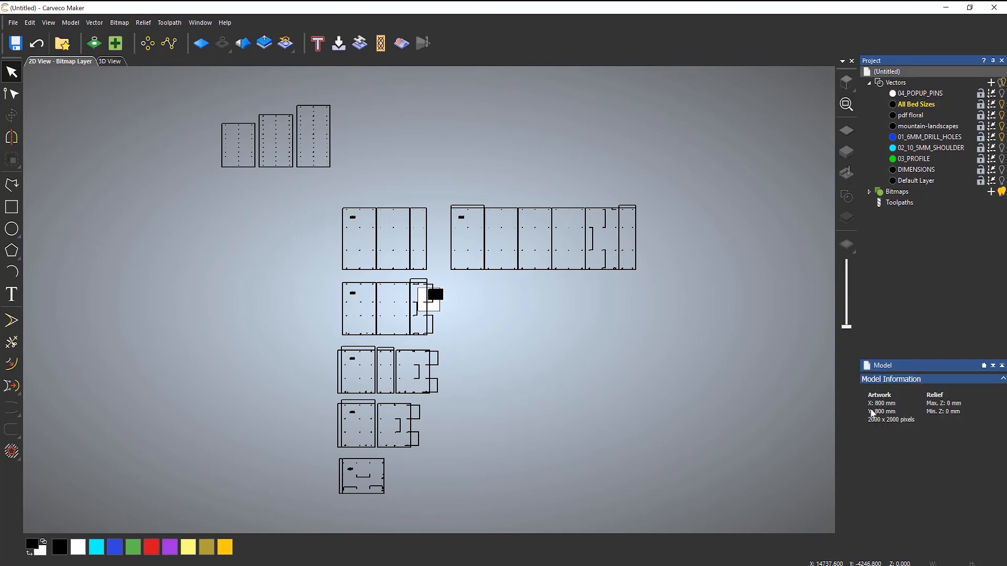
pyautogui.moveTo(885, 431)
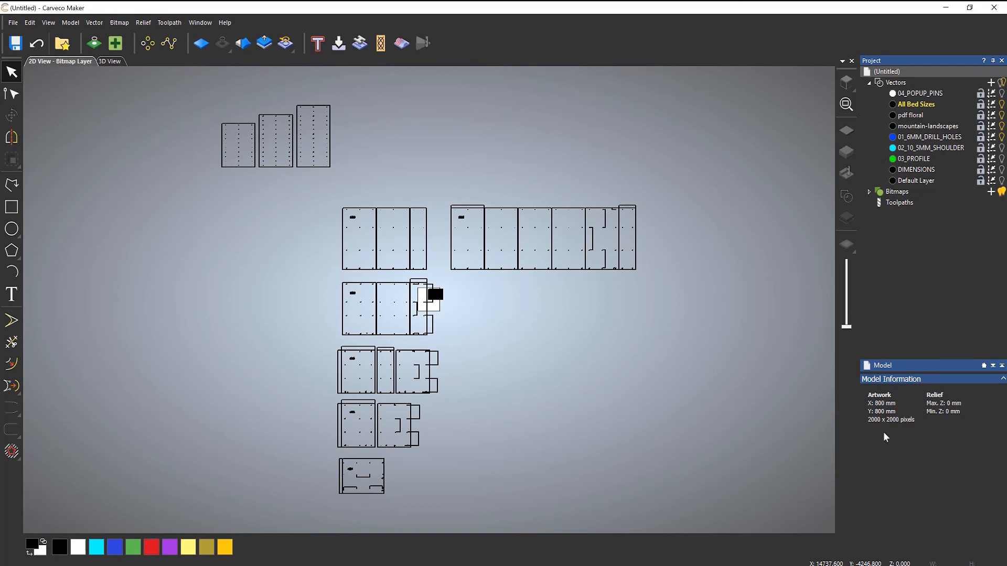
pyautogui.moveTo(140, 235)
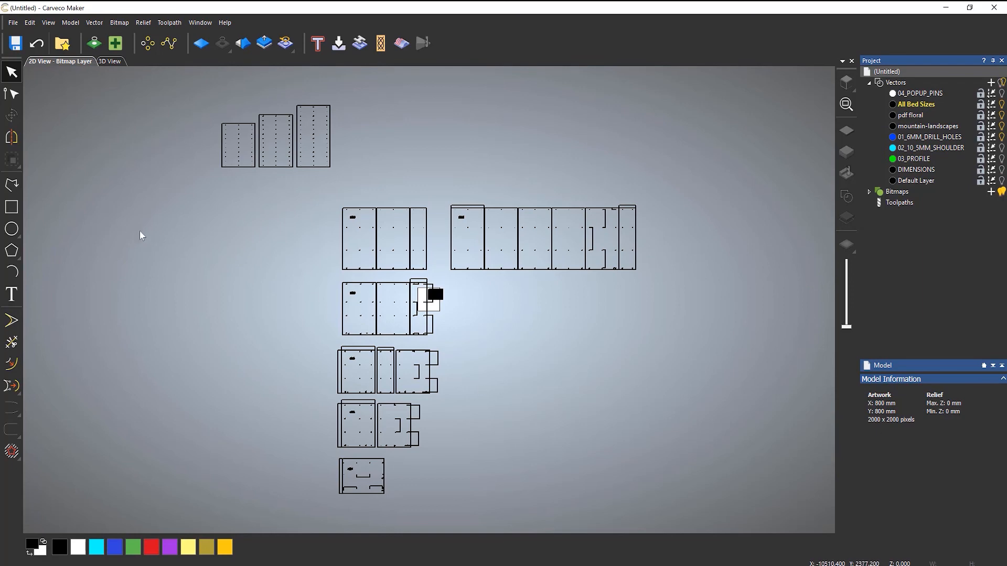
pyautogui.click(11, 22)
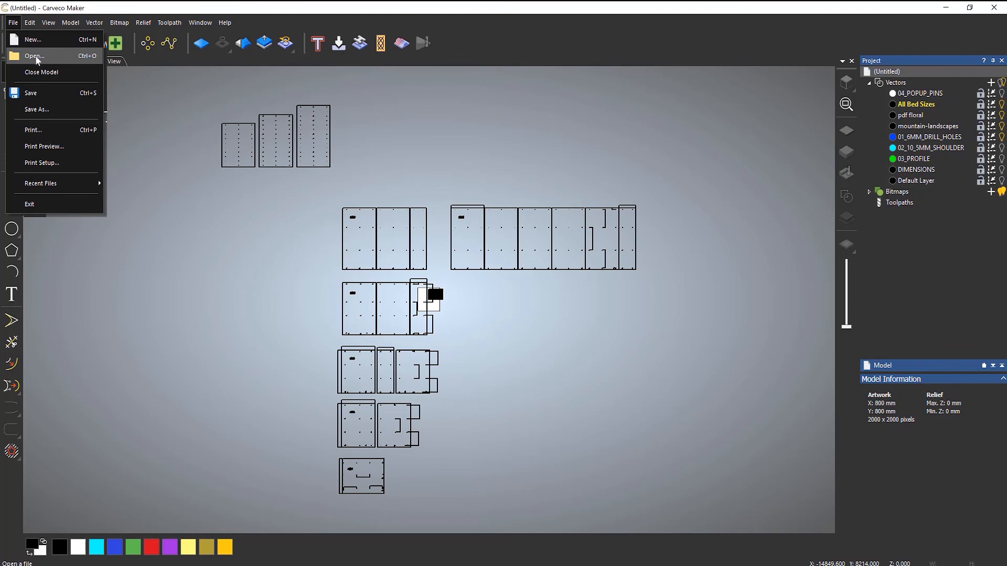
# Step: Open All Bed Sizes DXF as a new 15149.92 × 13659.22 mm model without saving the old one
pyautogui.click(33, 56)
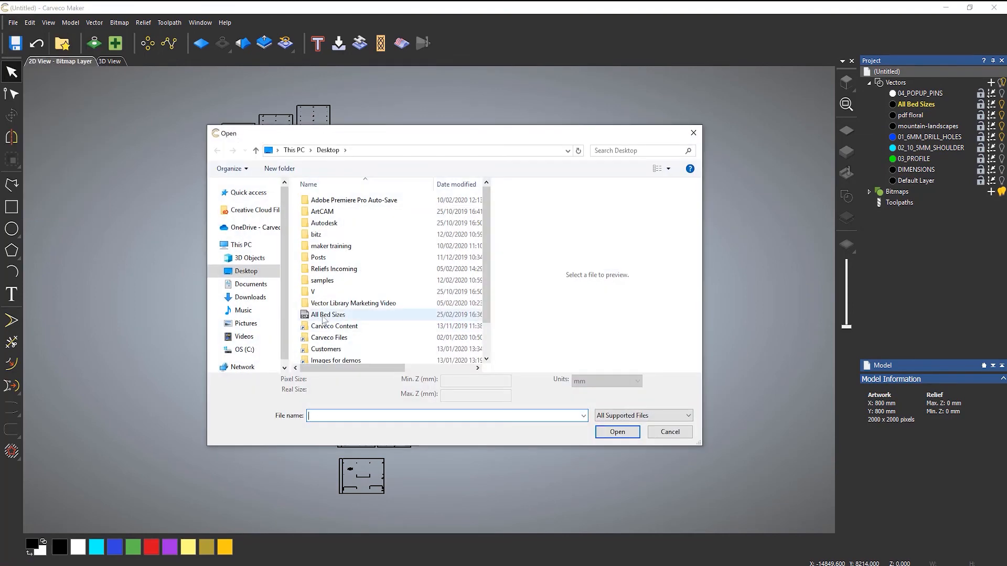
pyautogui.click(327, 314)
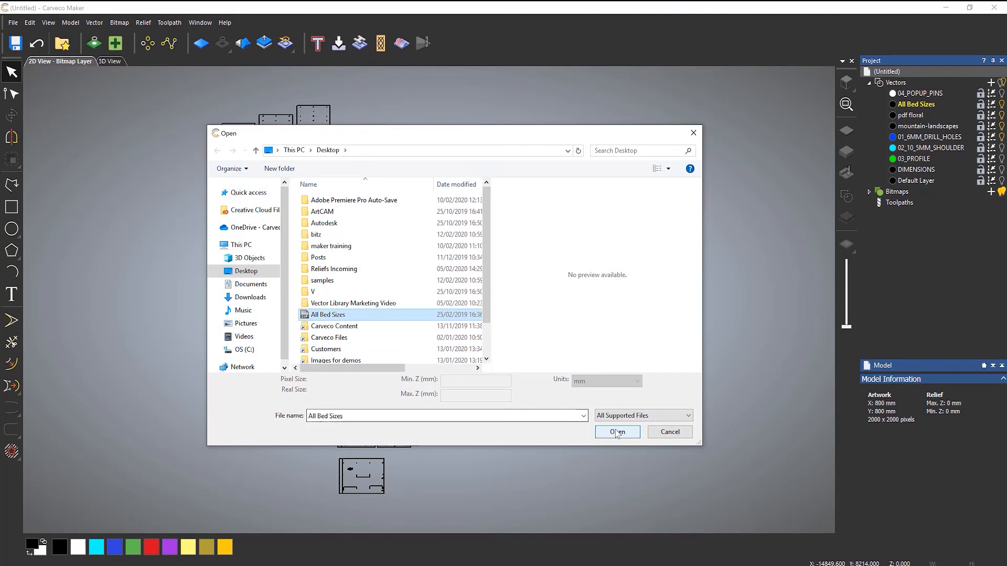
pyautogui.click(616, 431)
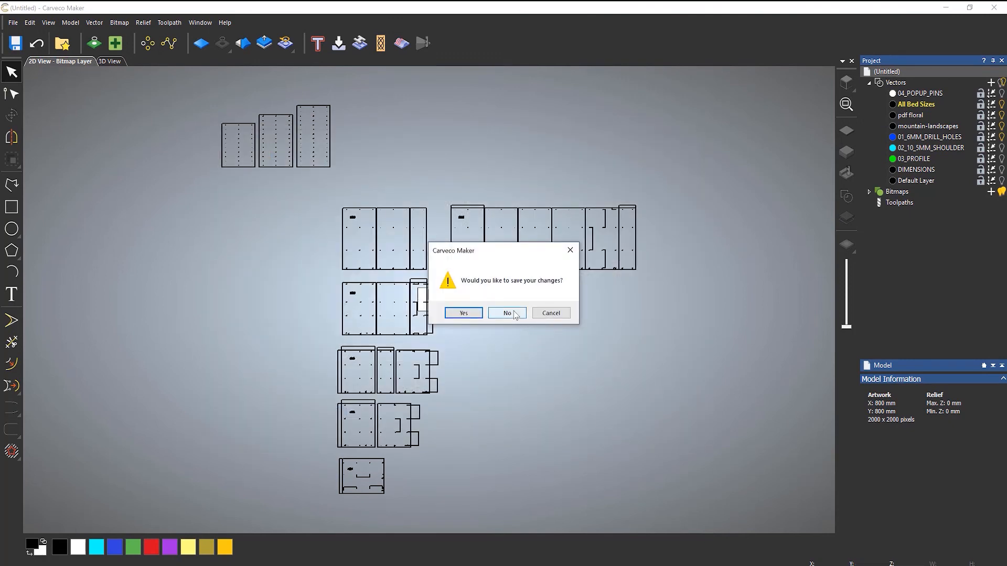
pyautogui.click(507, 313)
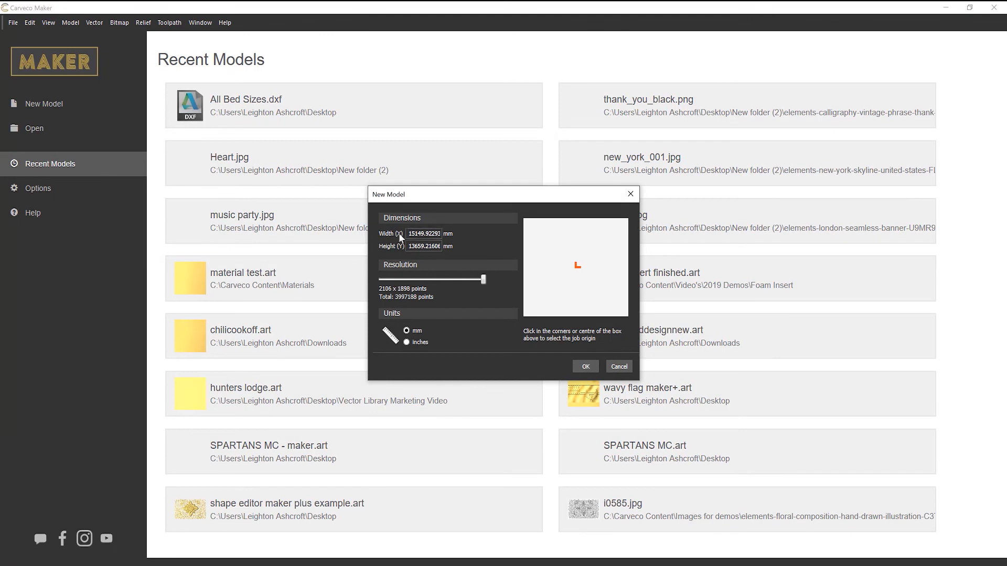
pyautogui.moveTo(379, 268)
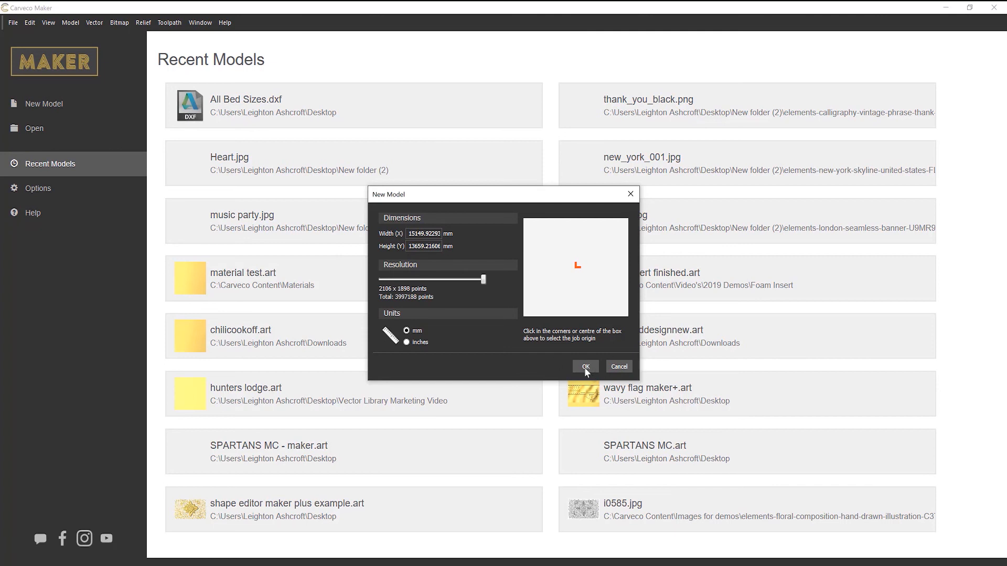
pyautogui.click(584, 367)
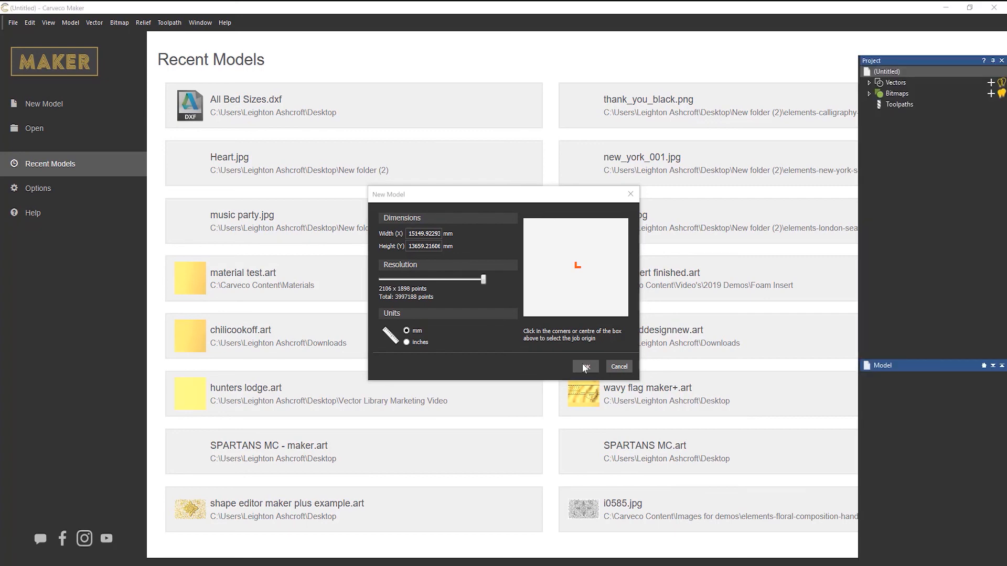
# Step: Create the new model, accept the import with panels centred in the model, and view it flat in 2D
pyautogui.click(584, 365)
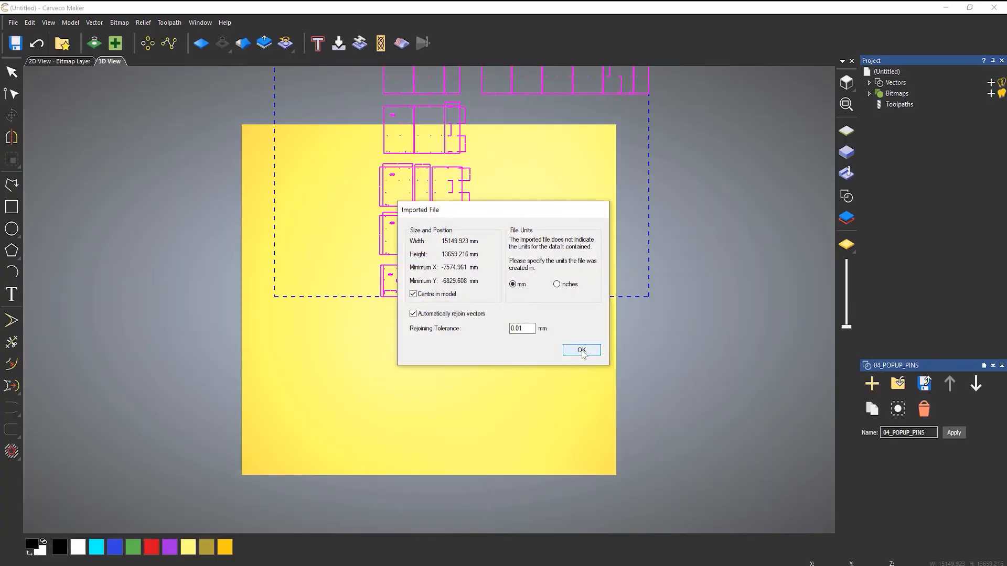
pyautogui.click(580, 350)
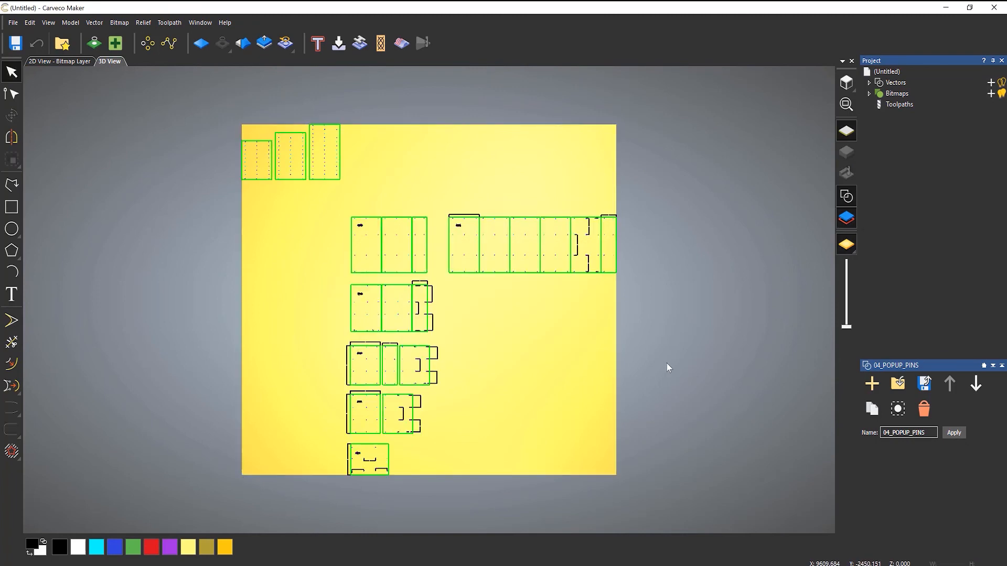
pyautogui.moveTo(417, 180)
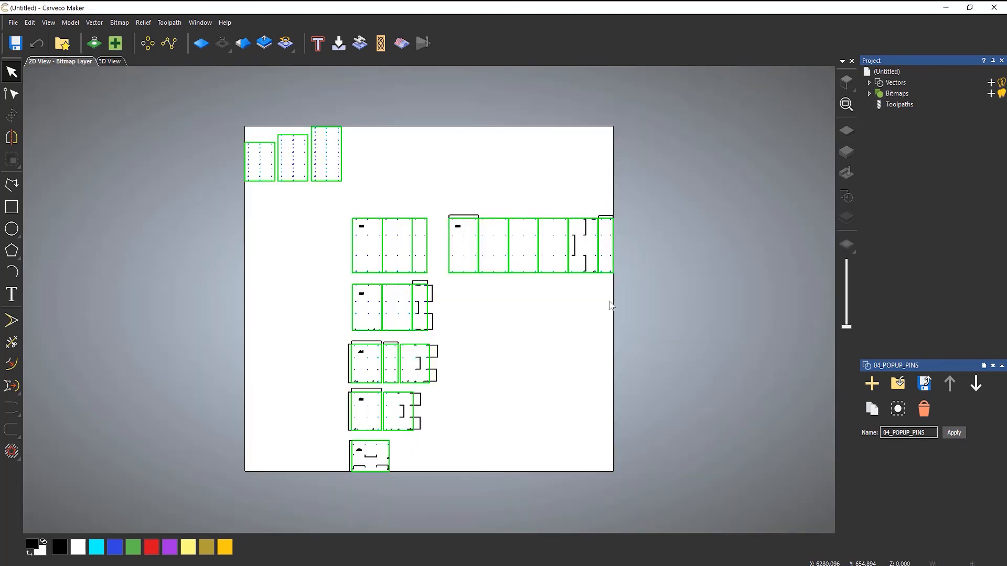
pyautogui.click(868, 81)
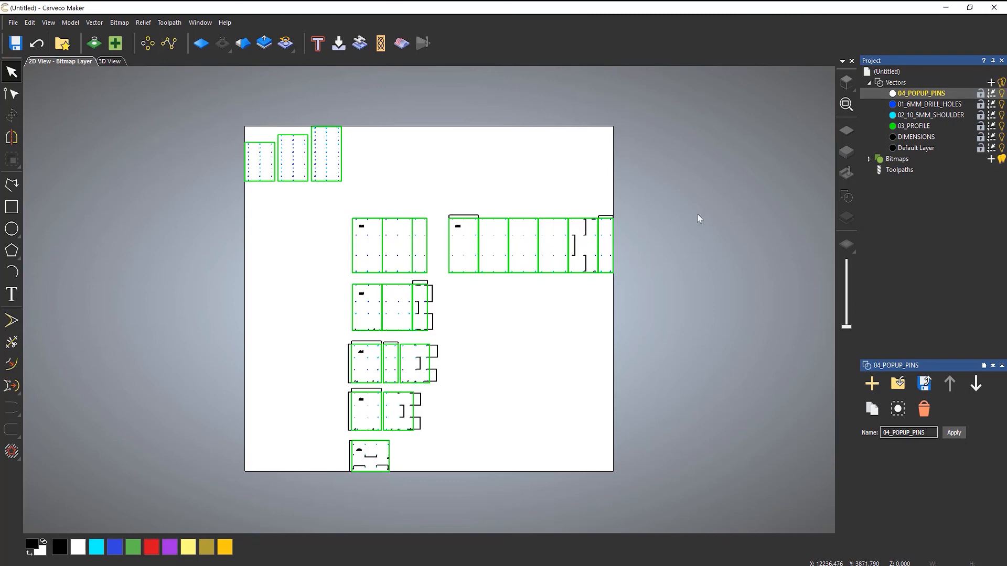
pyautogui.moveTo(668, 209)
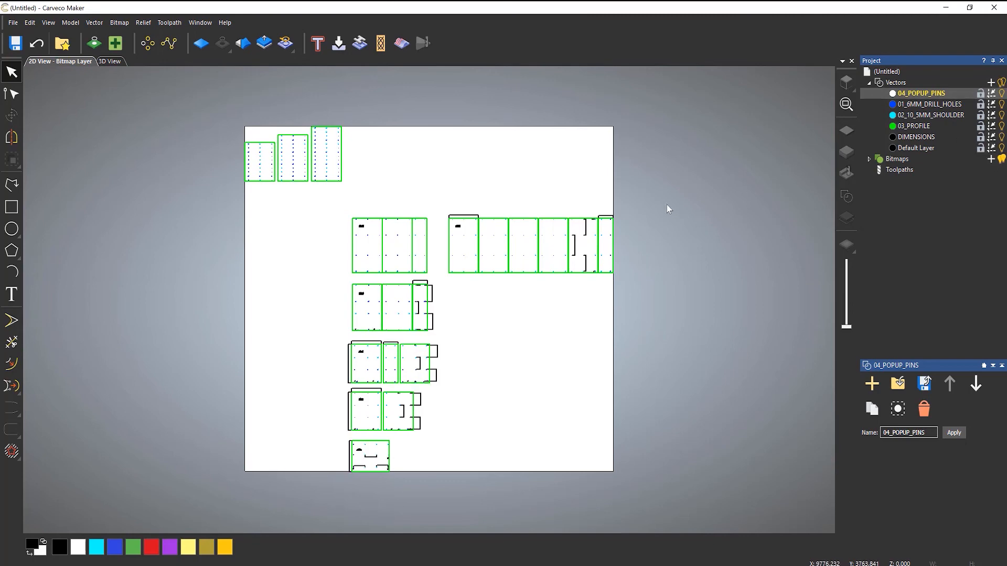